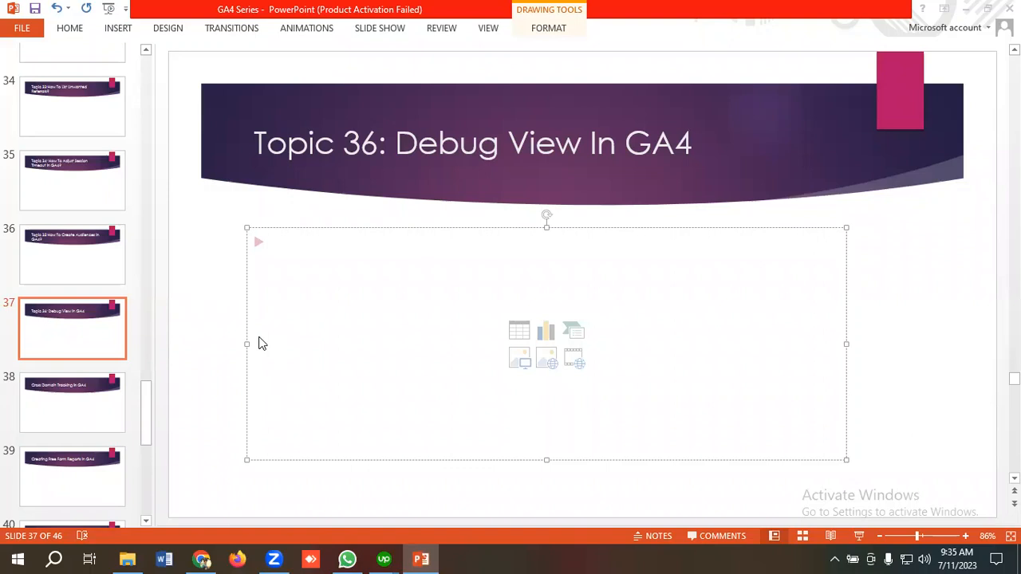
mouse_move(267, 345)
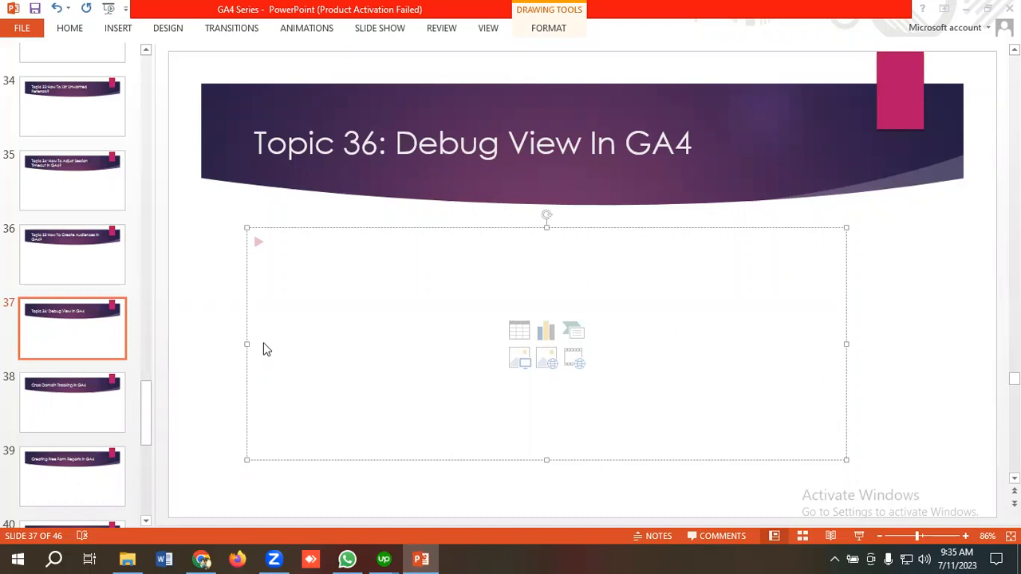
mouse_move(270, 353)
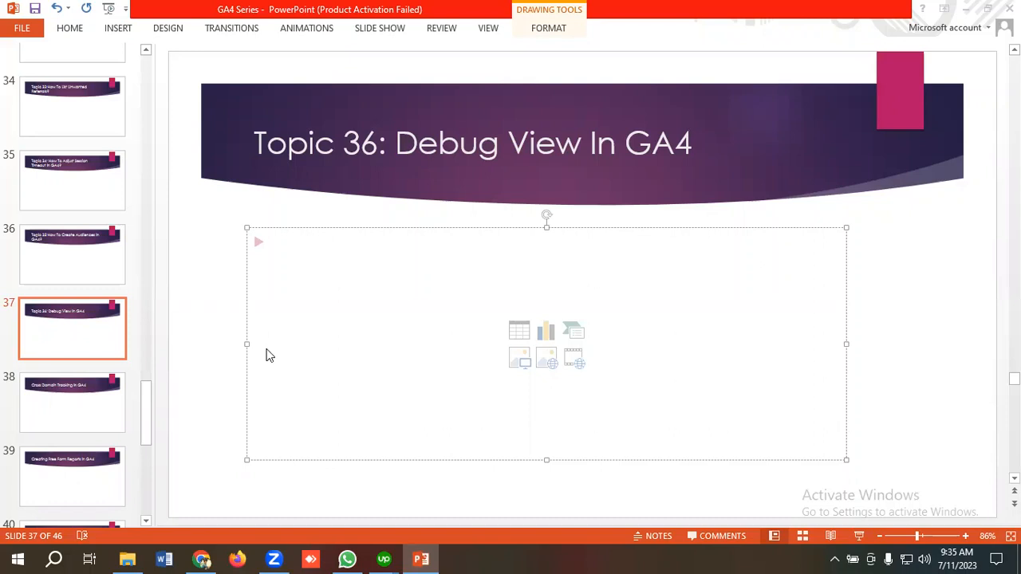
mouse_move(251, 473)
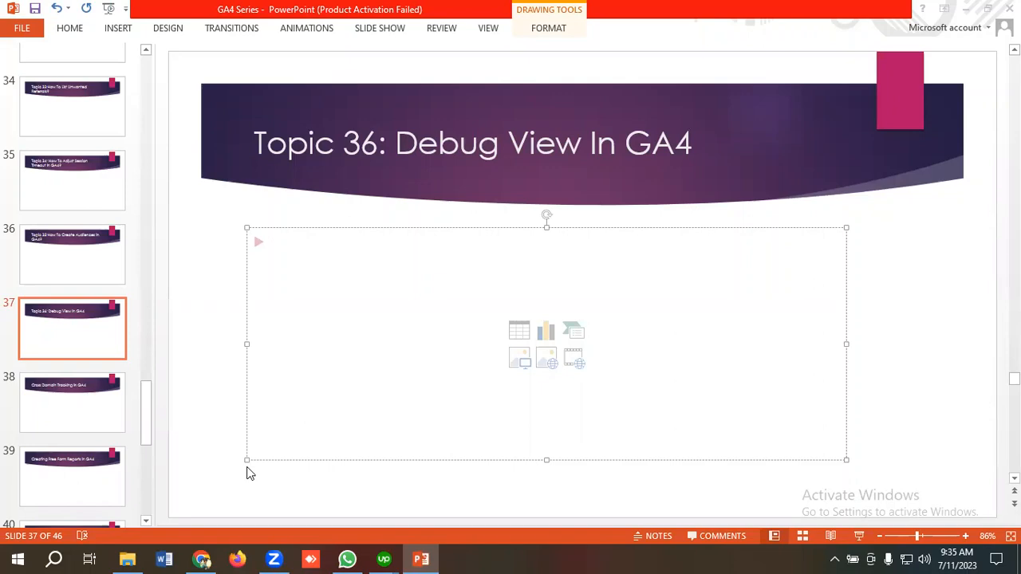
Switch to the DebugView help article and view its 'Enable debug mode' section
left_click(202, 558)
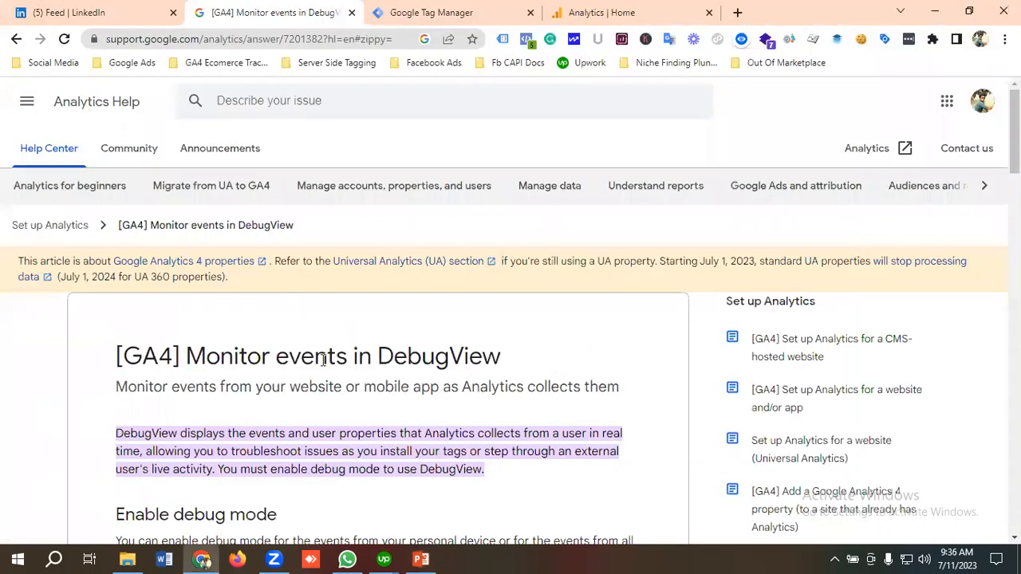
mouse_move(364, 336)
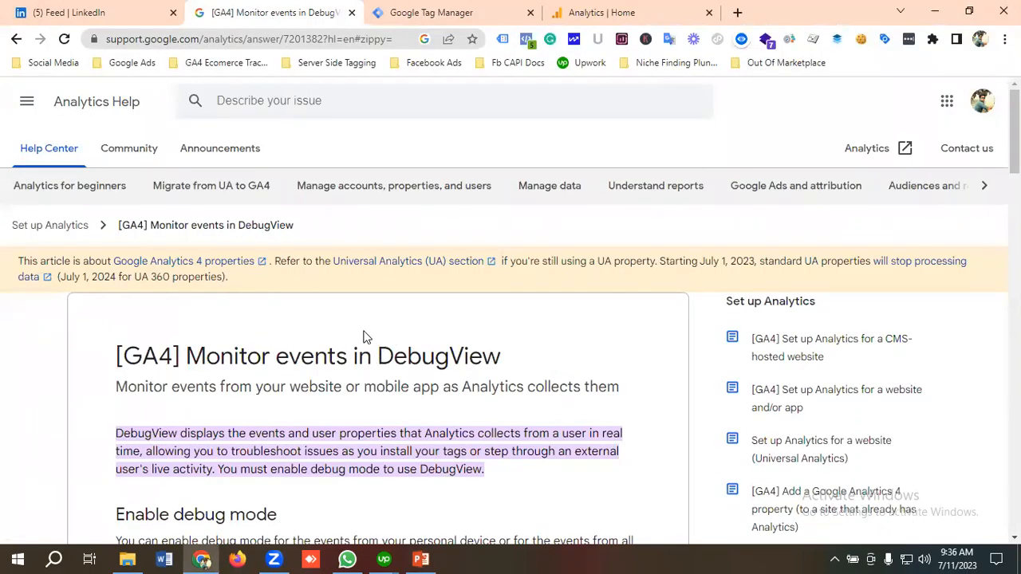
mouse_move(226, 369)
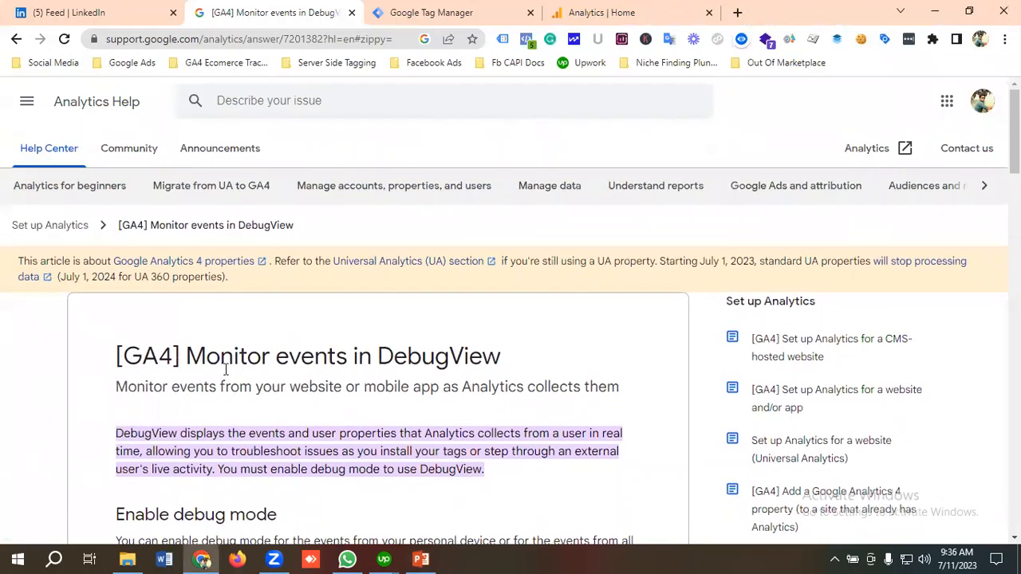
mouse_move(124, 410)
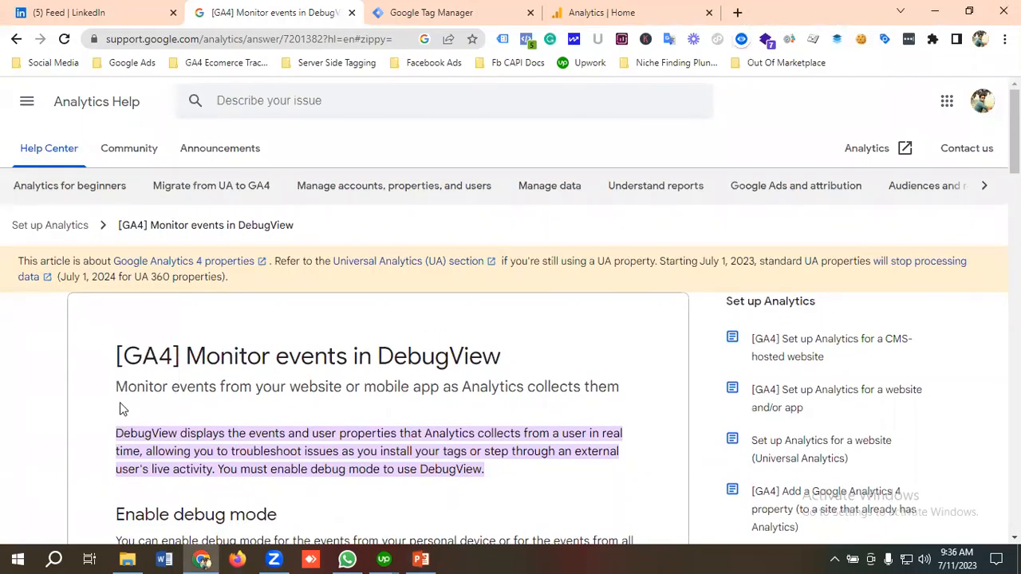
mouse_move(305, 410)
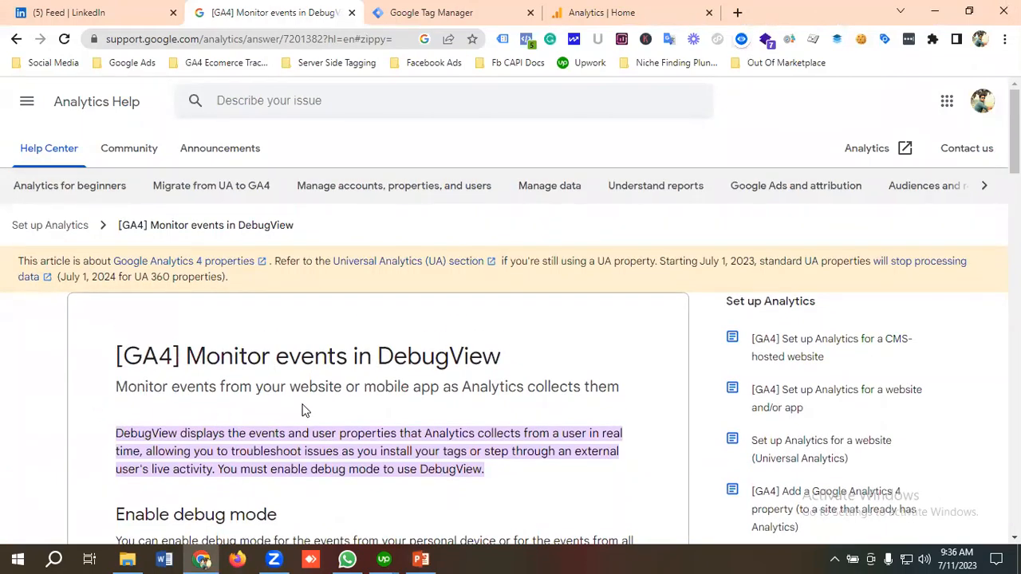
mouse_move(486, 407)
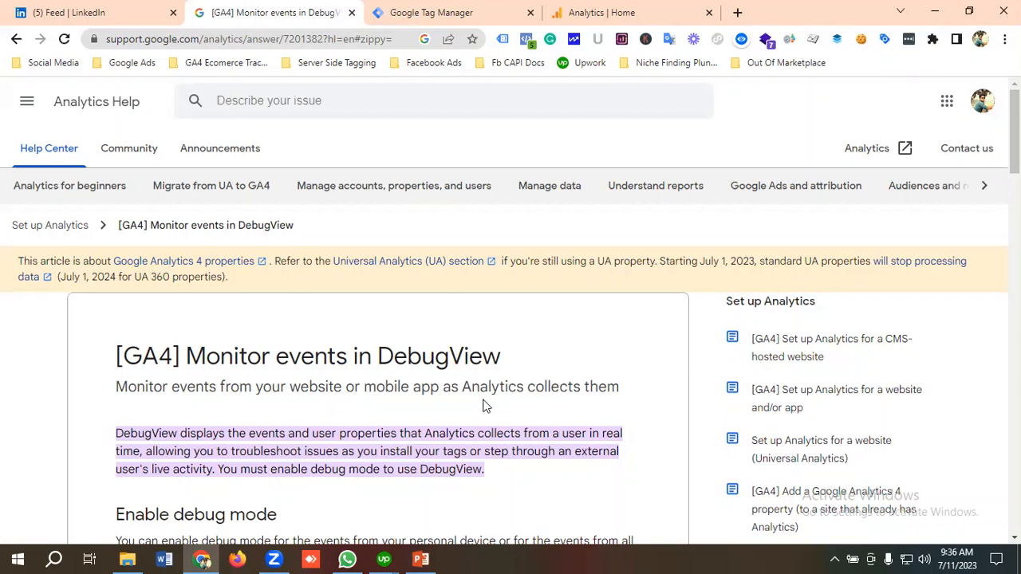
scroll("down", 3)
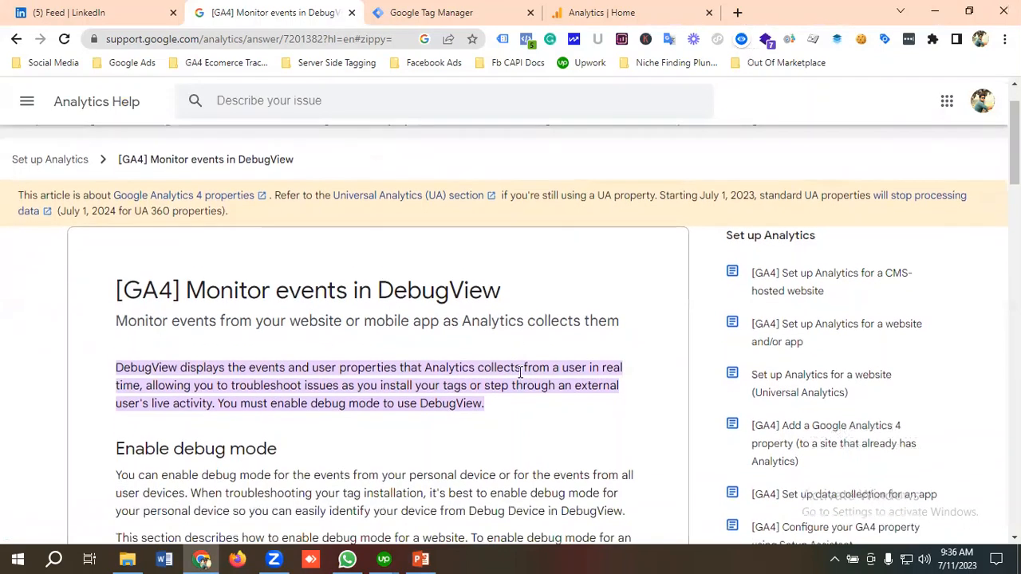
scroll("up", 3)
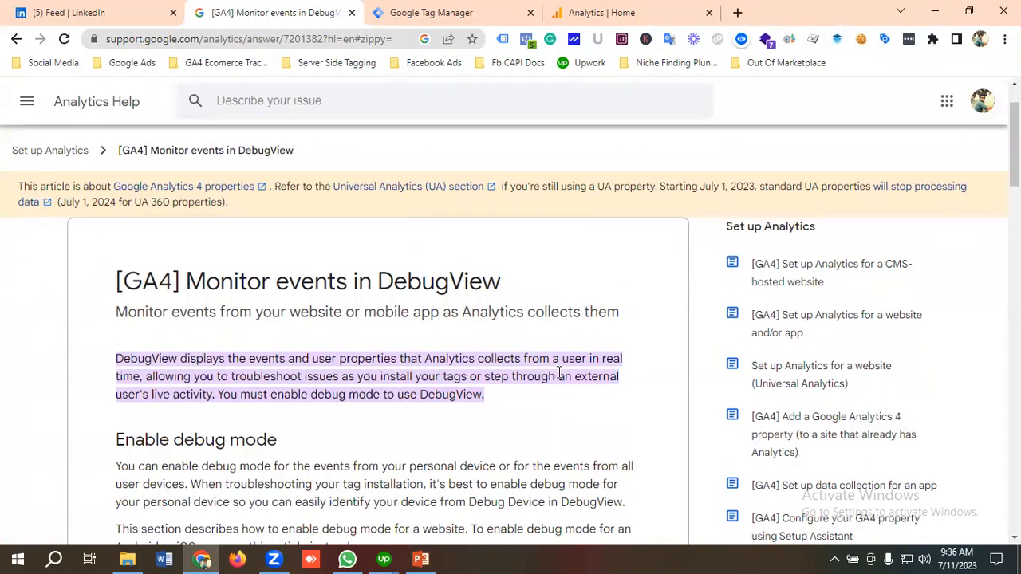
mouse_move(184, 388)
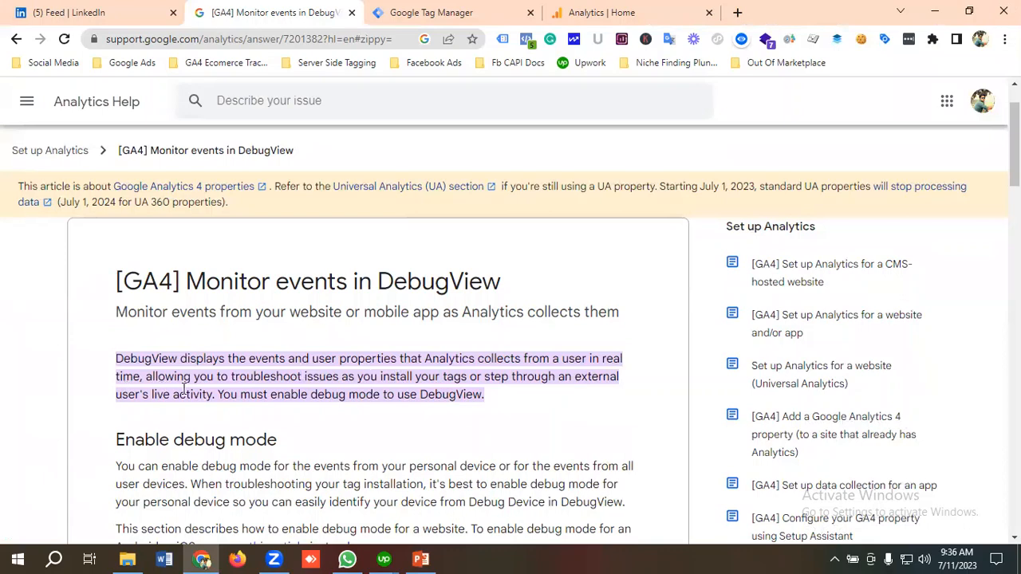
mouse_move(335, 391)
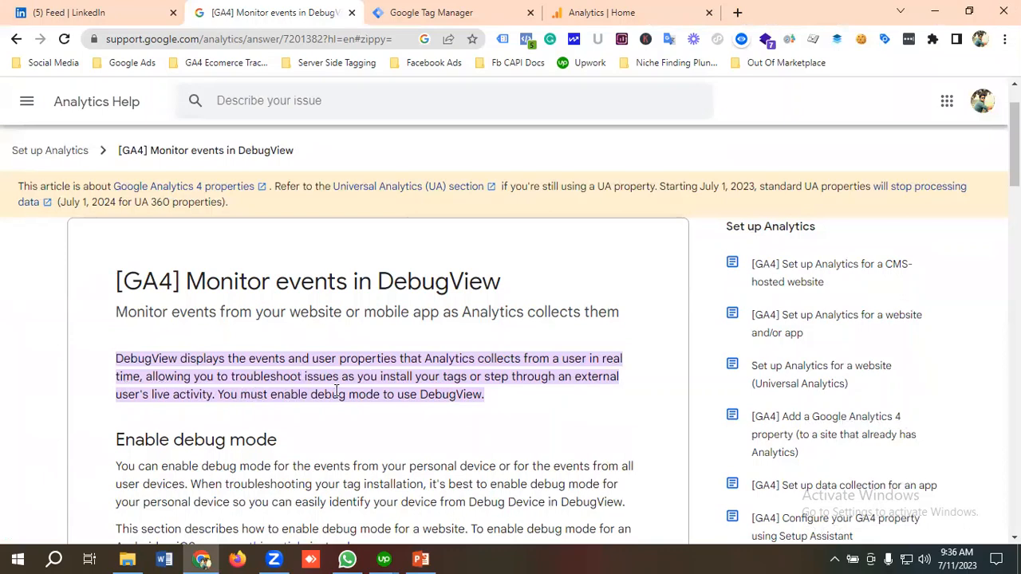
mouse_move(453, 394)
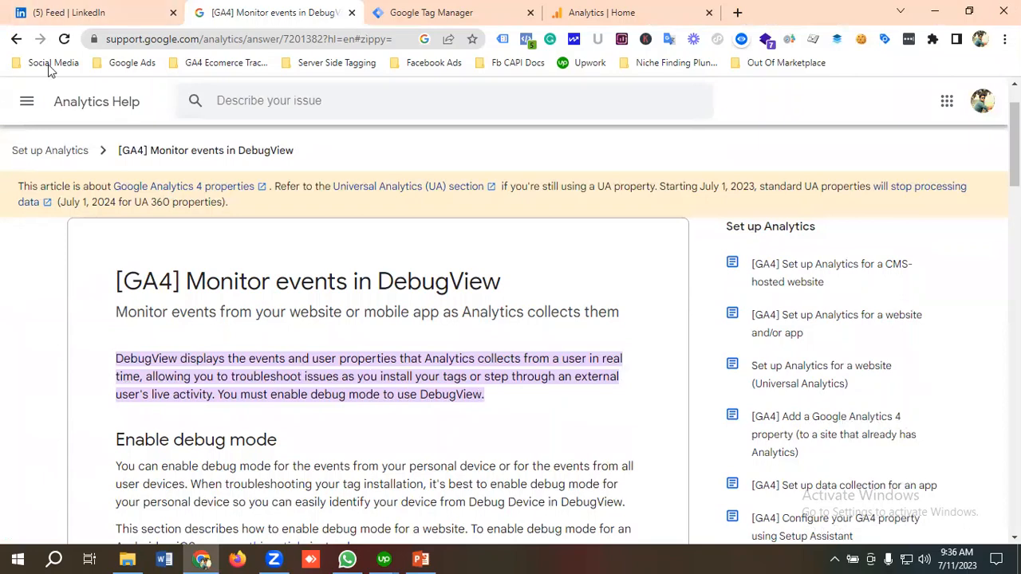
mouse_move(201, 414)
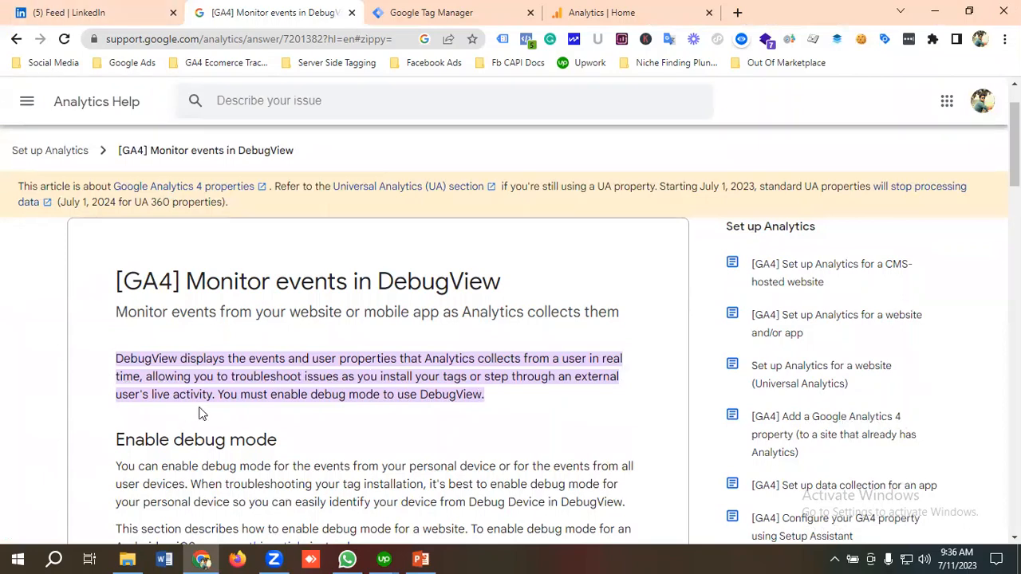
mouse_move(388, 413)
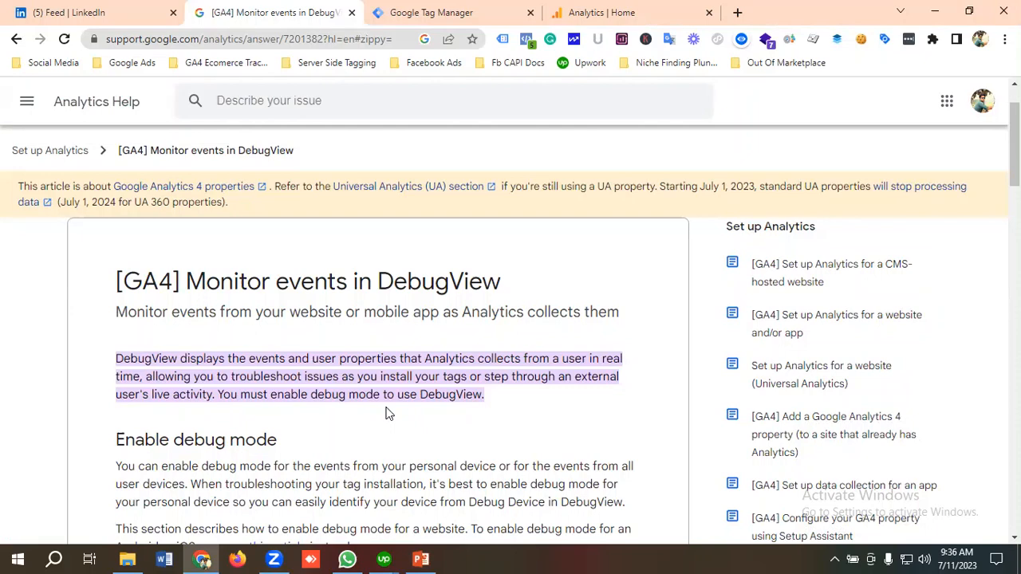
scroll("down", 3)
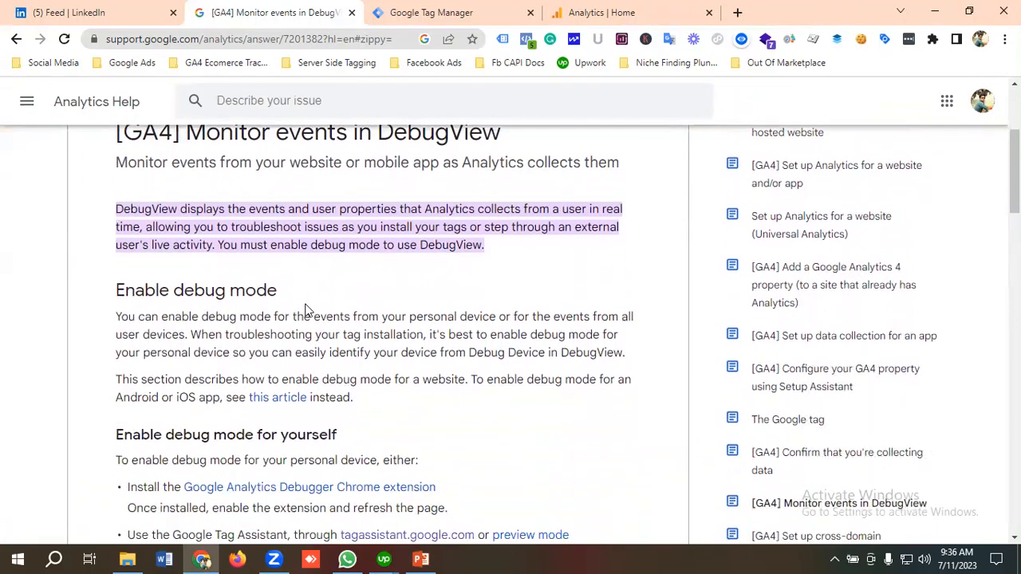
mouse_move(305, 329)
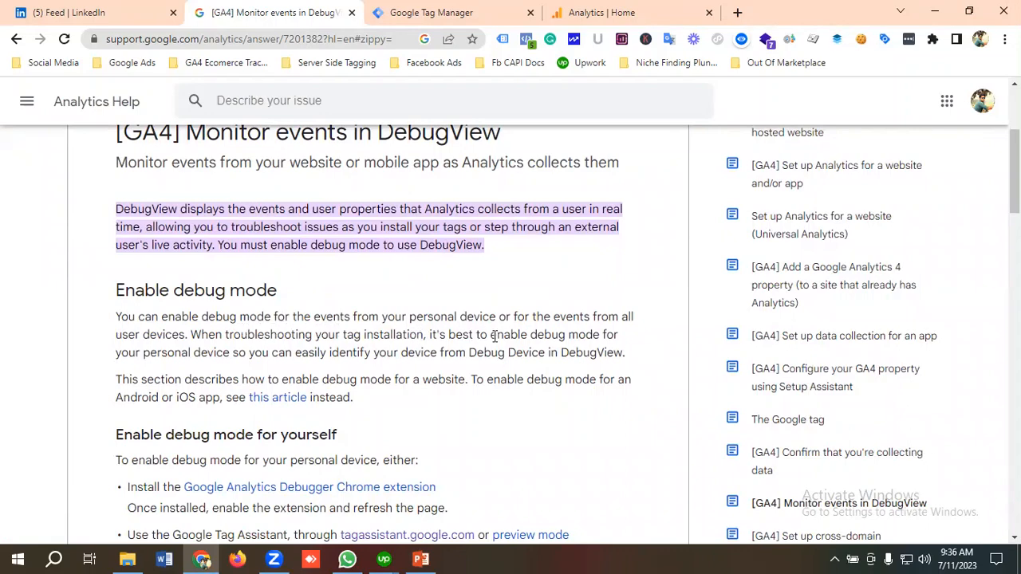
mouse_move(636, 333)
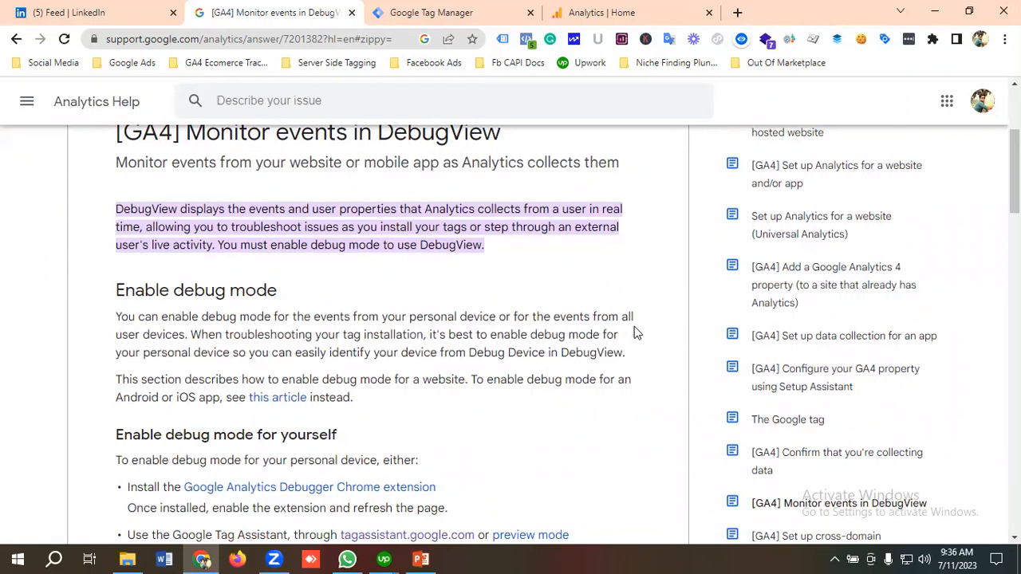
mouse_move(275, 351)
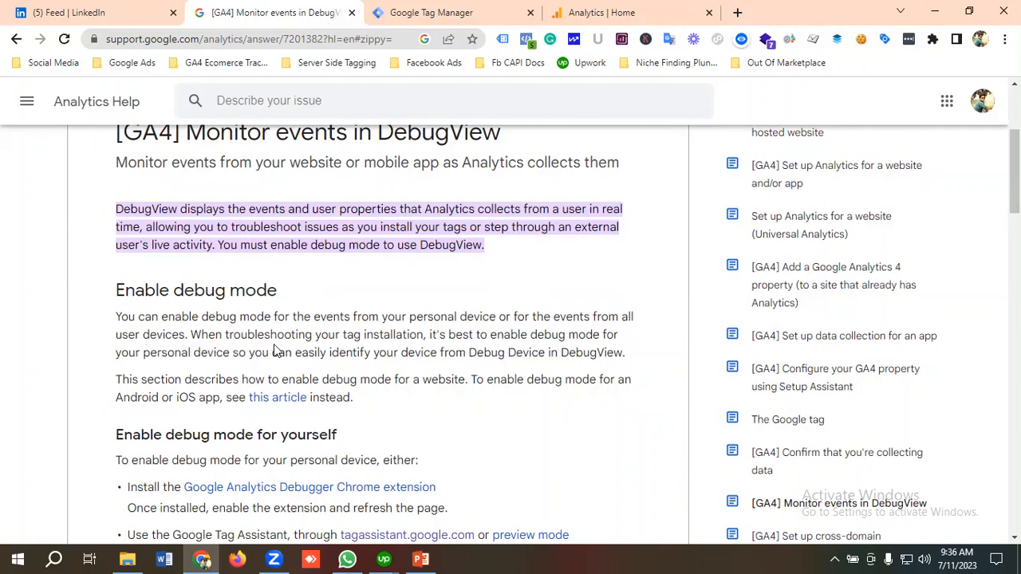
mouse_move(386, 349)
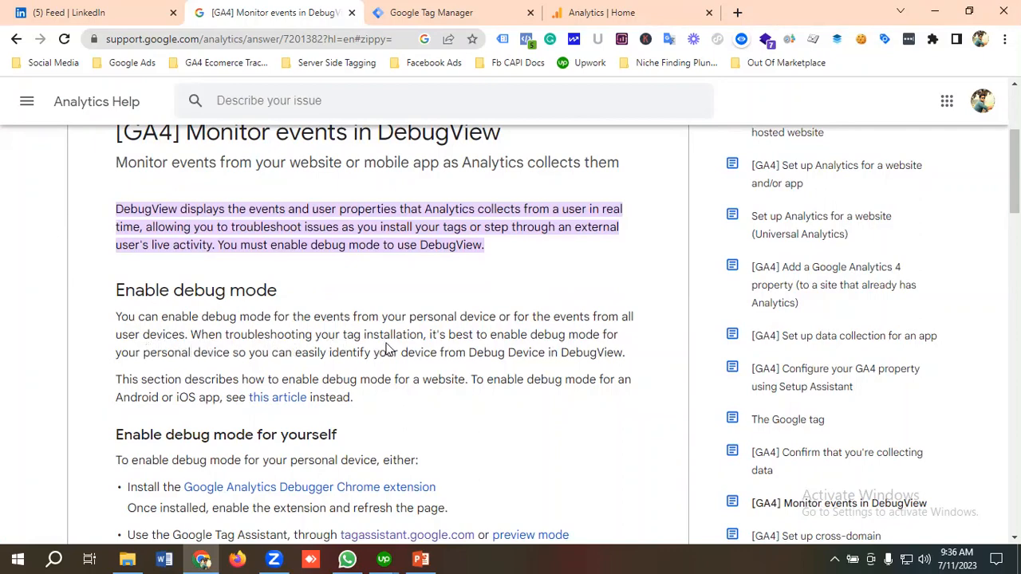
mouse_move(530, 343)
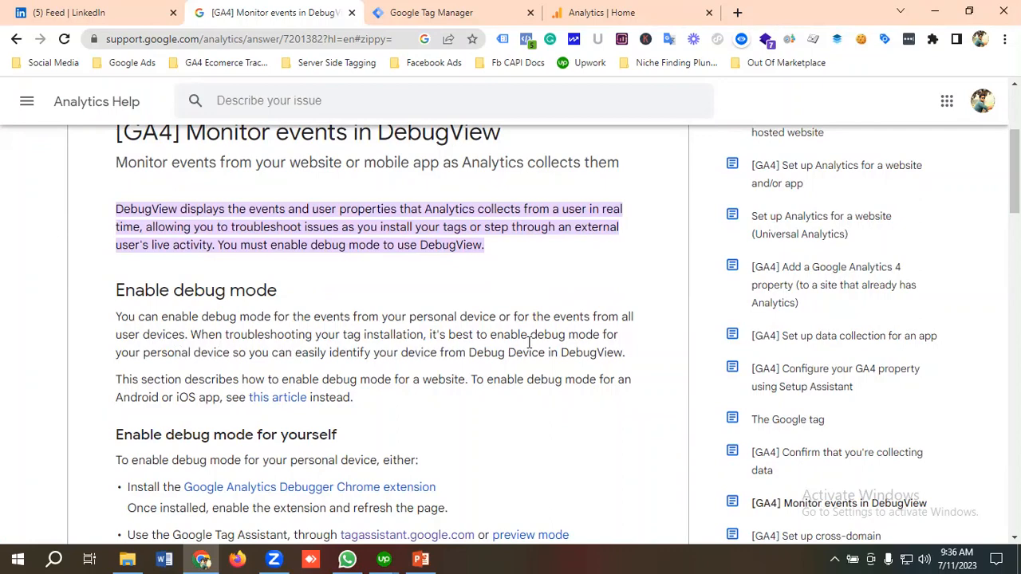
mouse_move(178, 369)
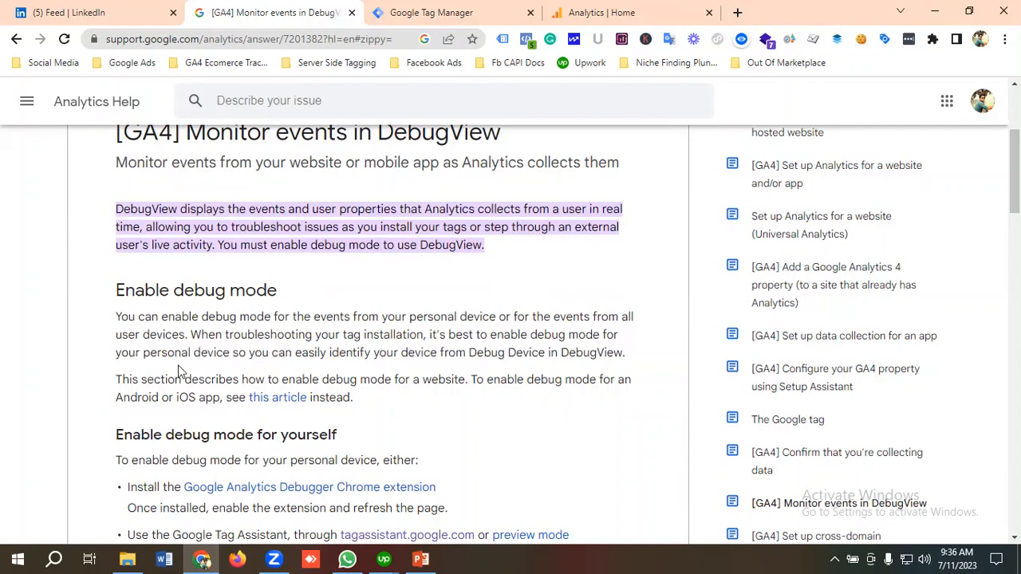
mouse_move(363, 368)
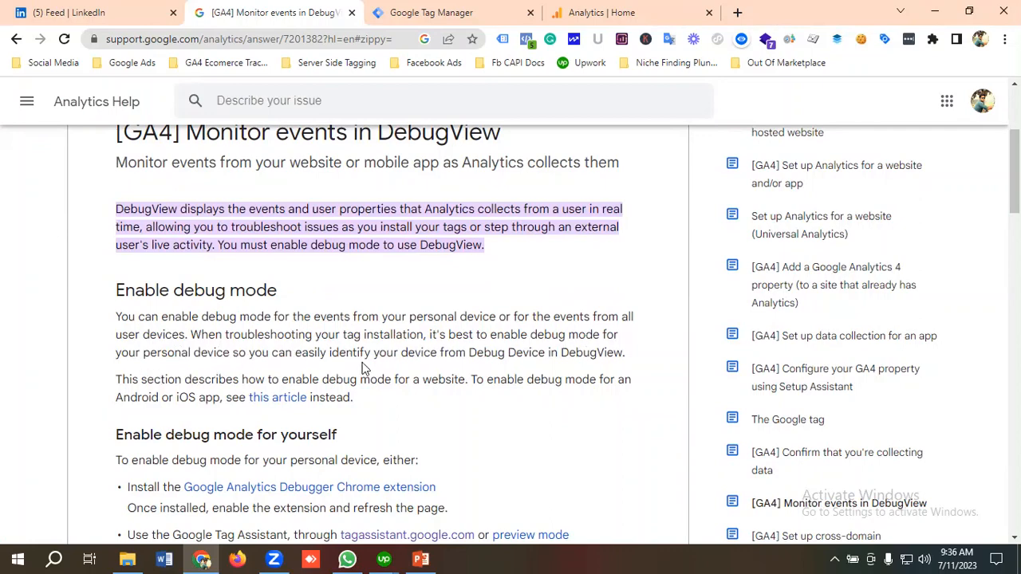
mouse_move(414, 368)
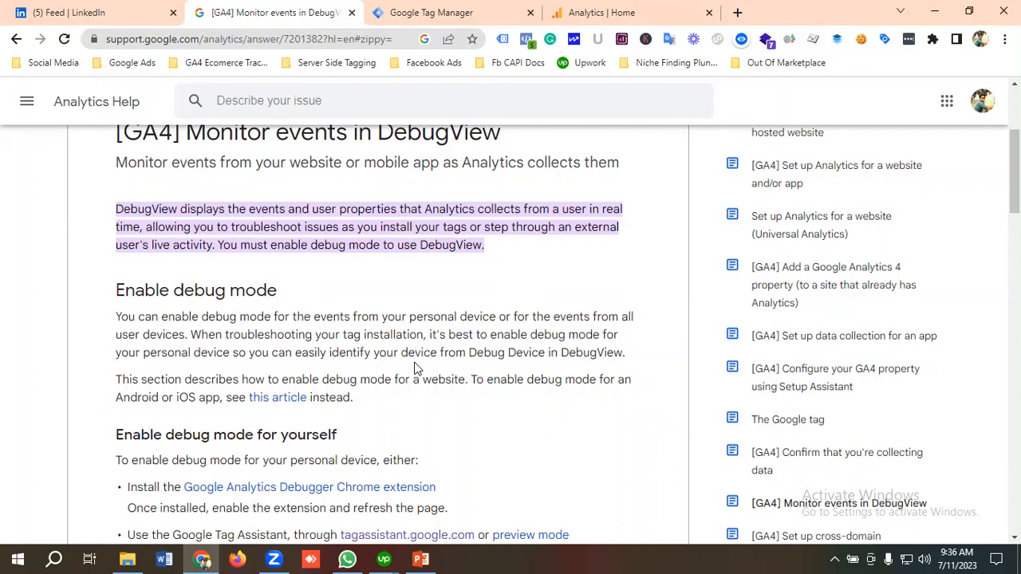
mouse_move(178, 299)
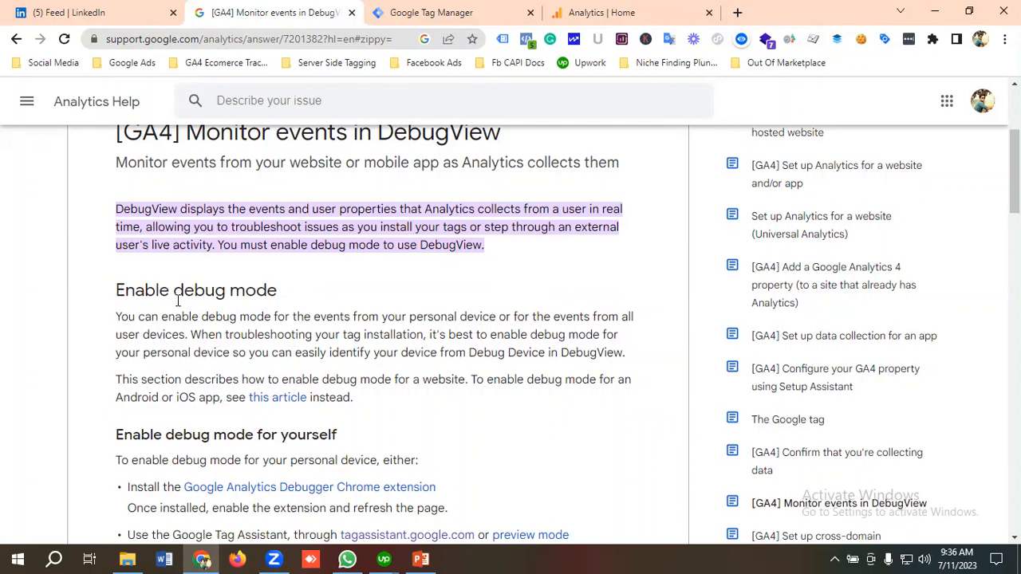
mouse_move(278, 397)
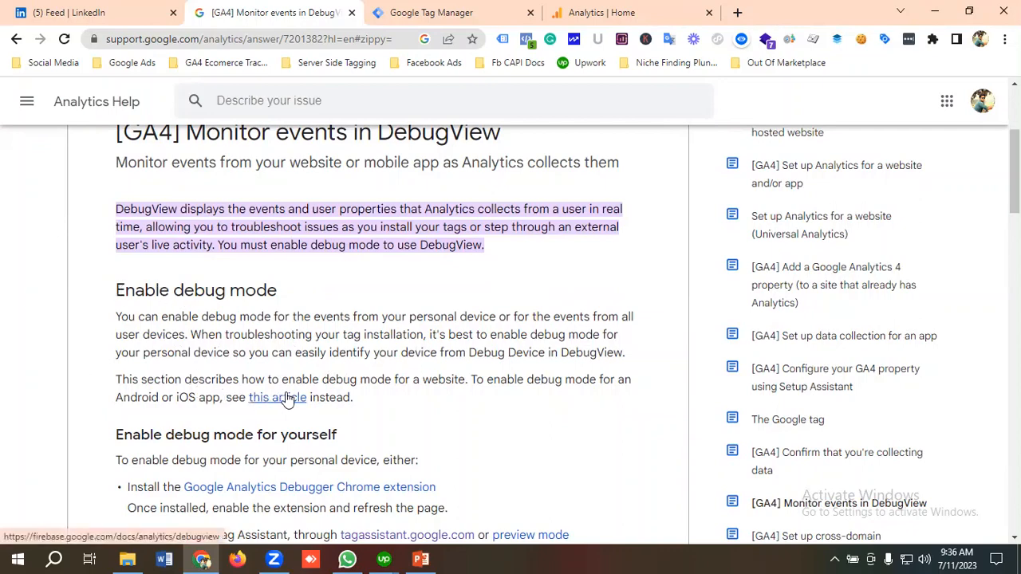
mouse_move(399, 397)
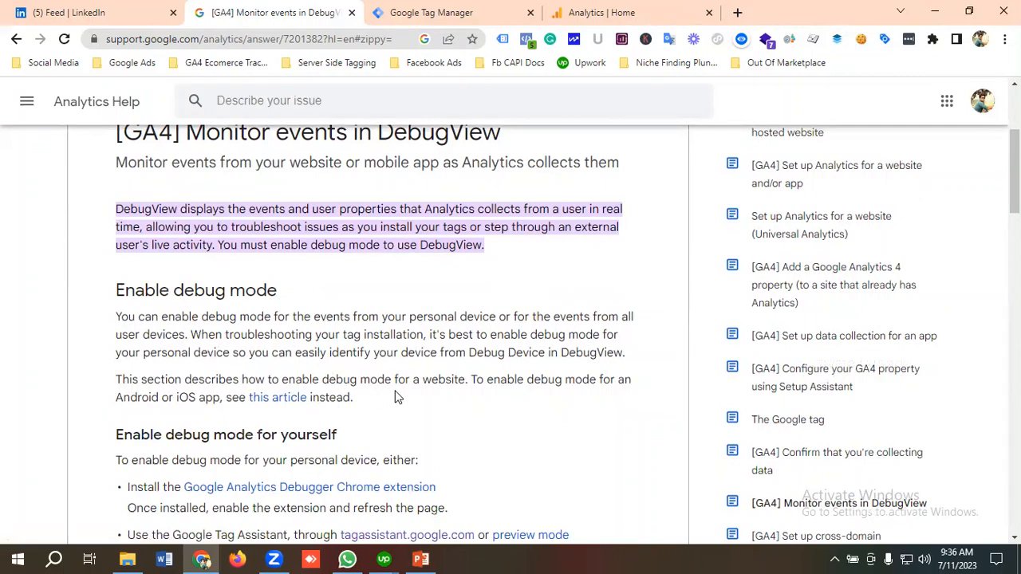
mouse_move(614, 396)
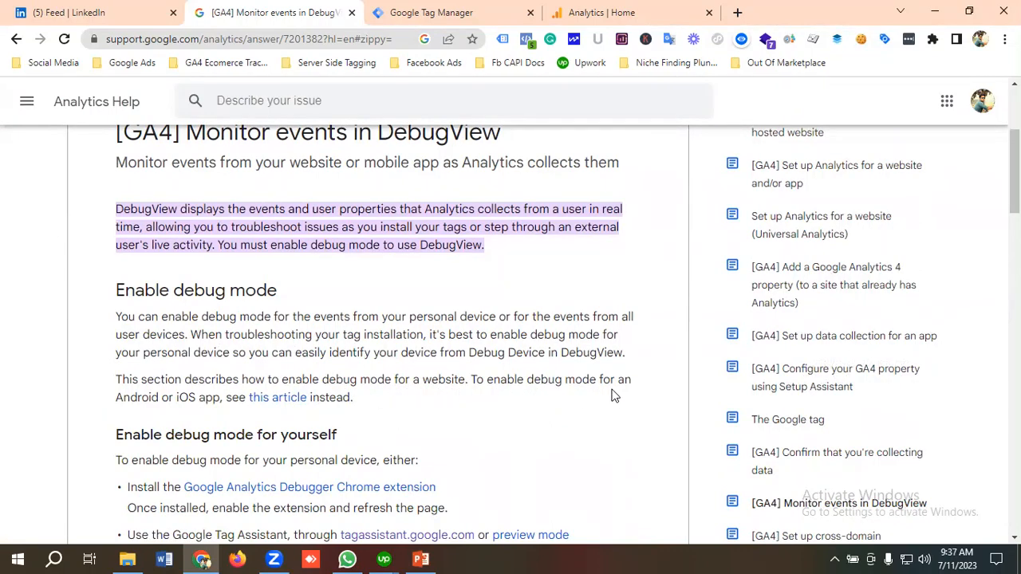
mouse_move(242, 418)
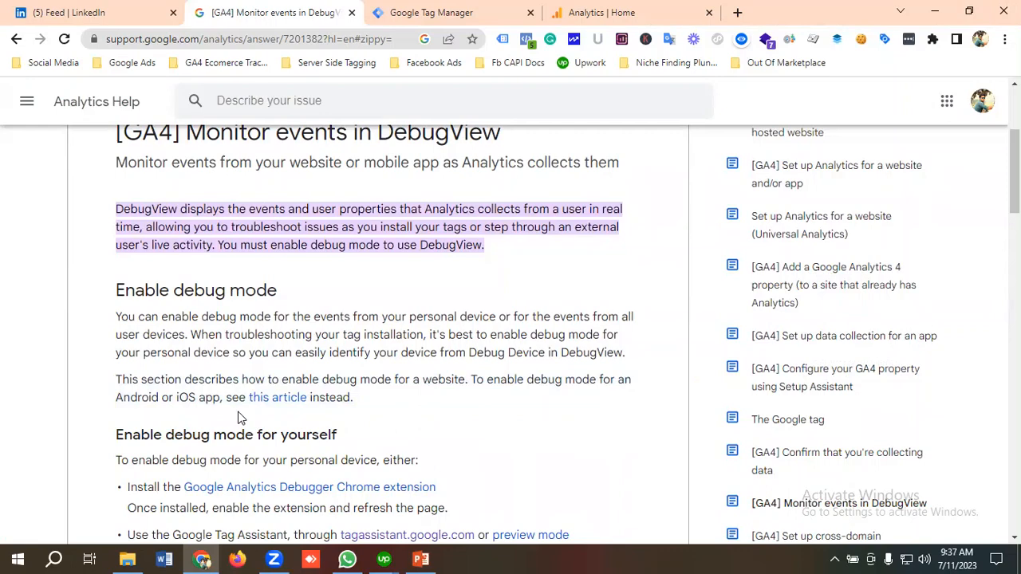
scroll("down", 3)
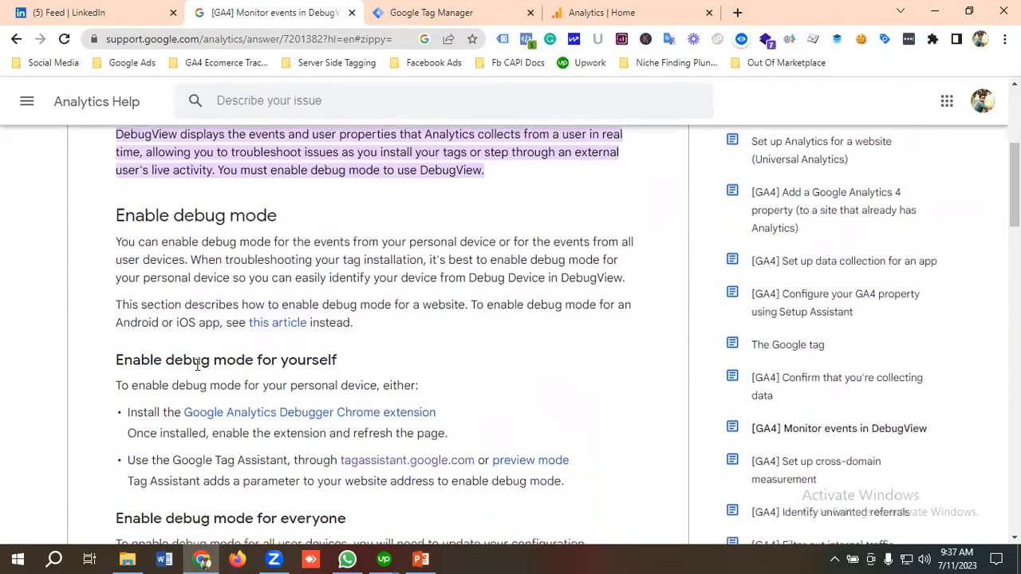
scroll("down", 3)
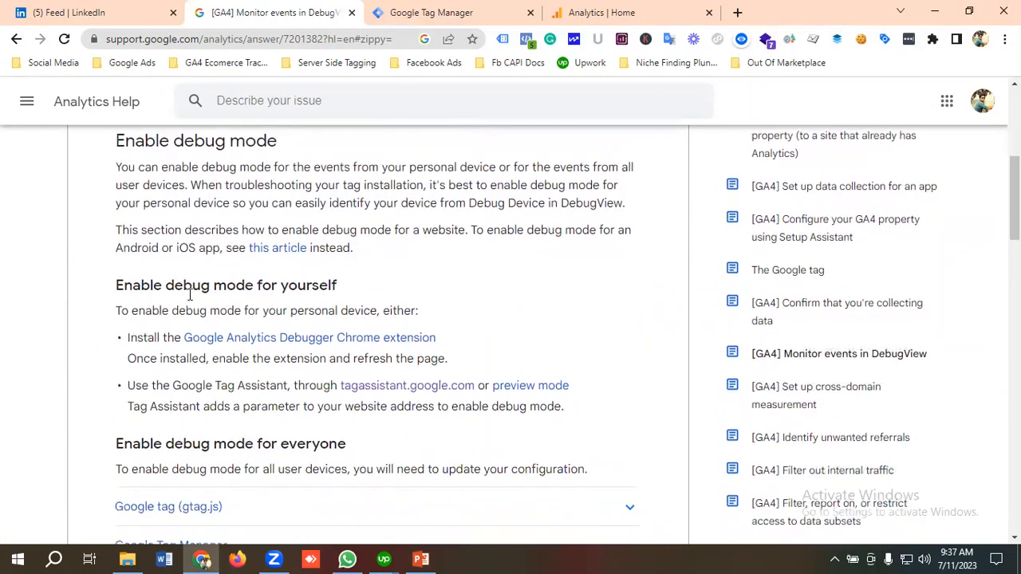
mouse_move(170, 304)
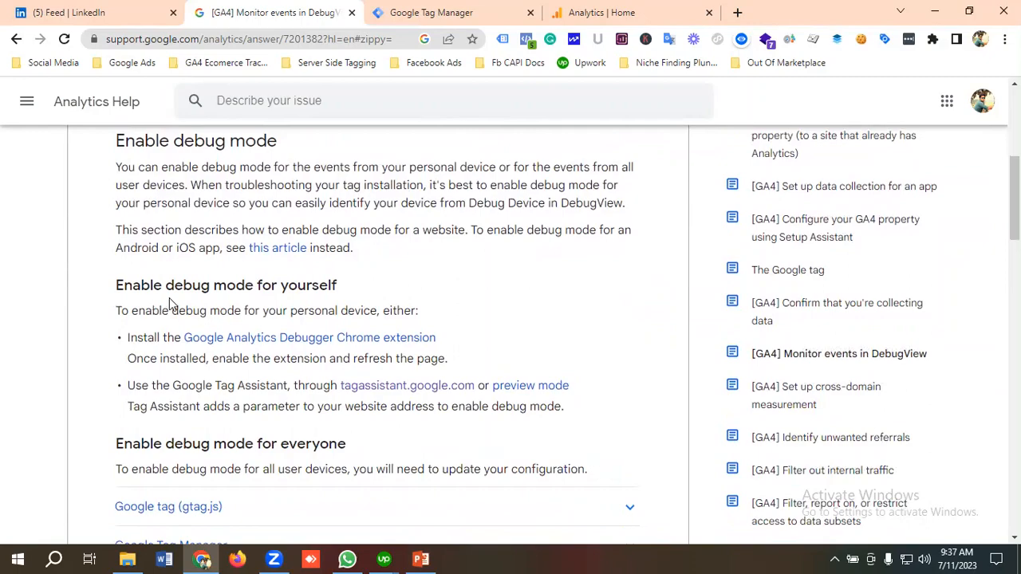
scroll("down", 3)
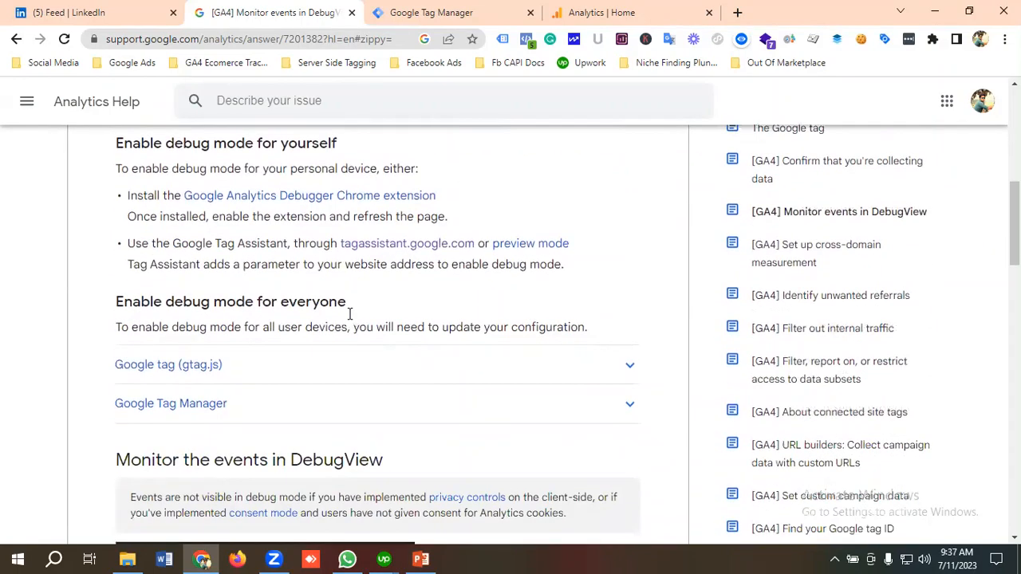
scroll("down", 3)
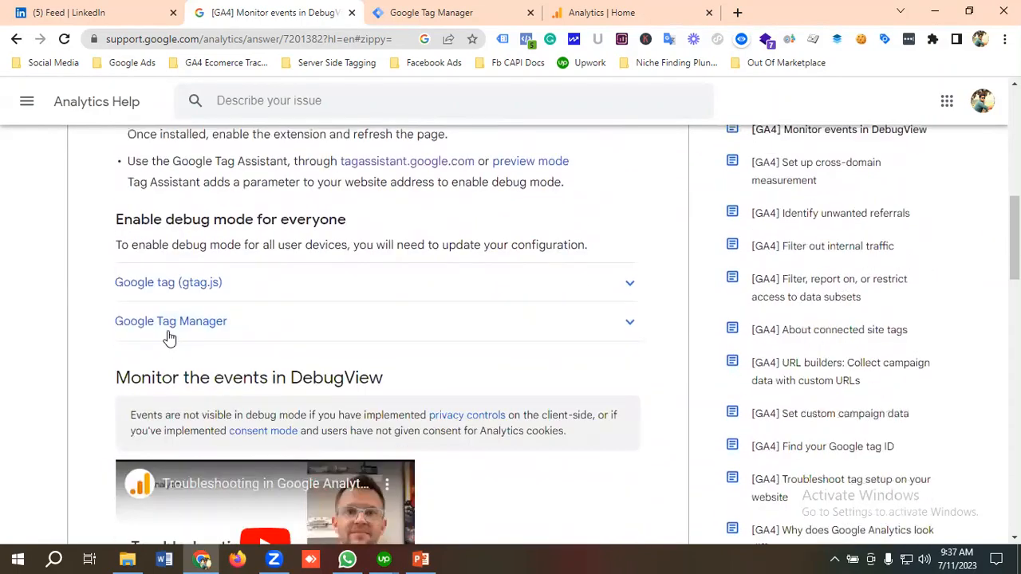
mouse_move(226, 288)
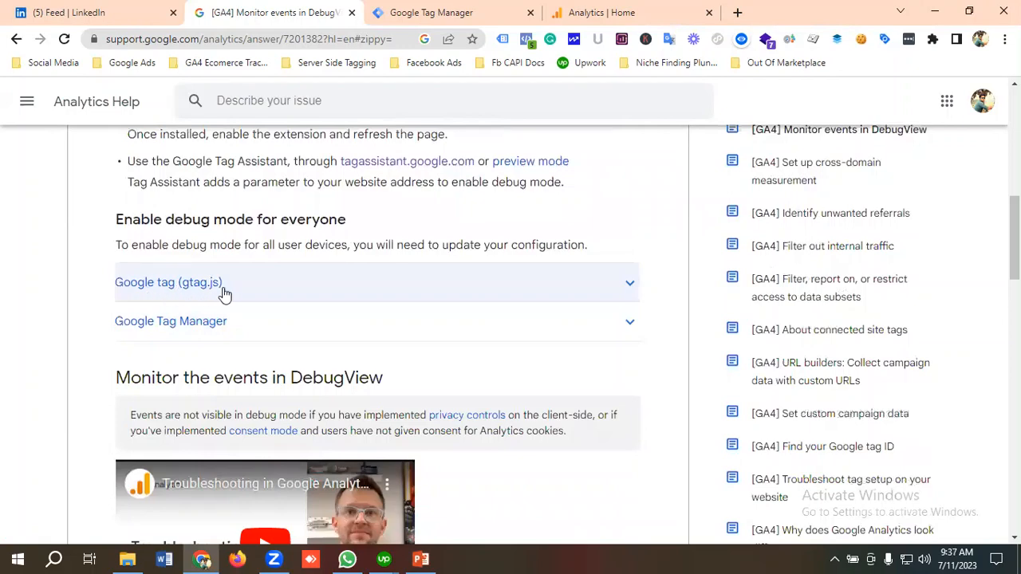
mouse_move(171, 320)
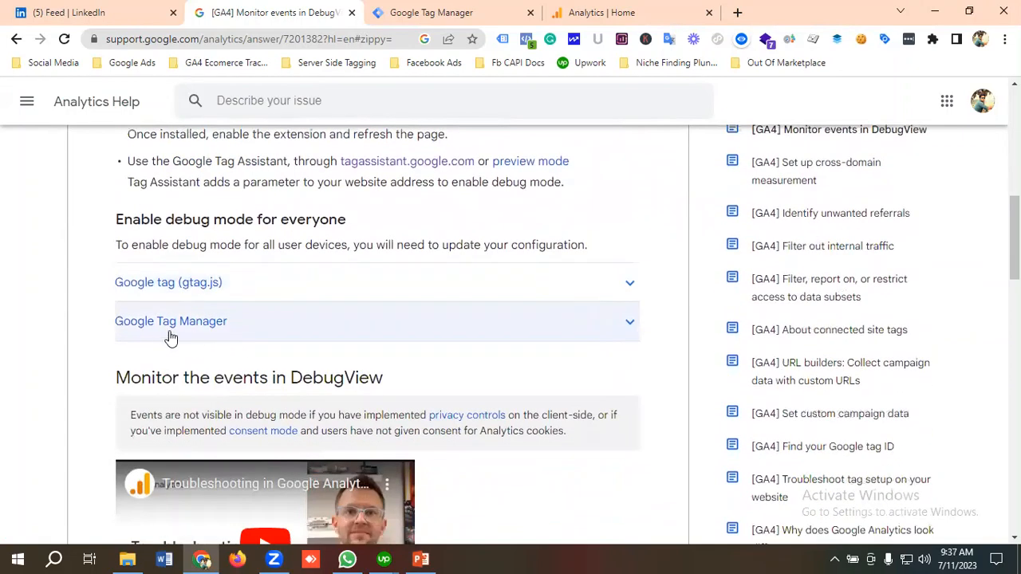
scroll("down", 3)
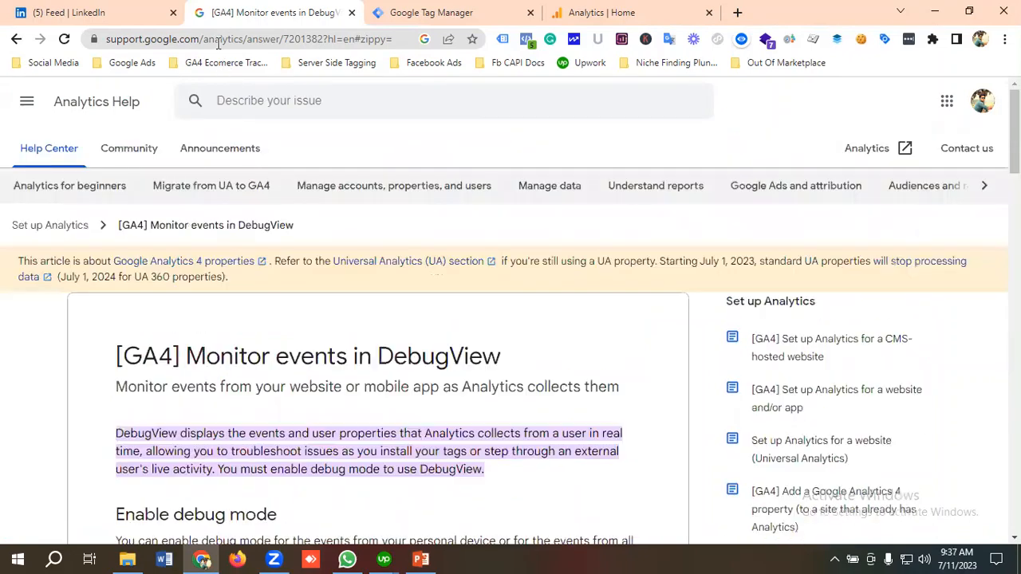
left_click(239, 39)
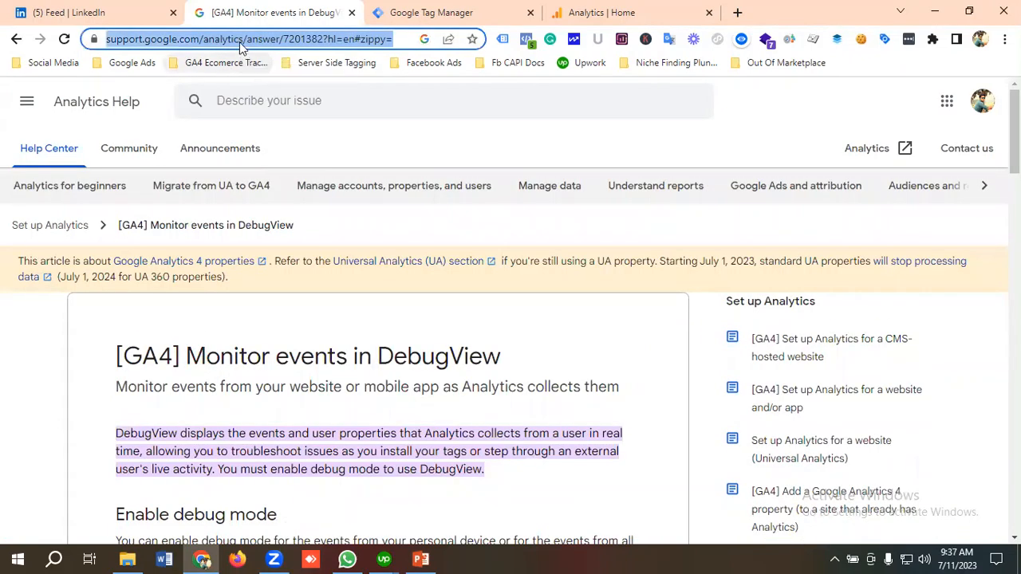
mouse_move(244, 325)
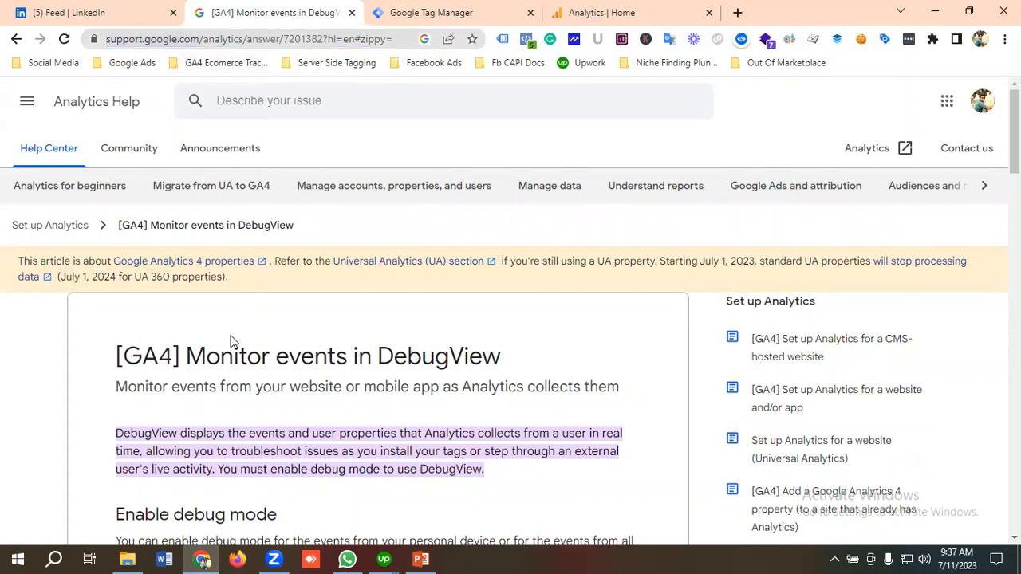
scroll("down", 3)
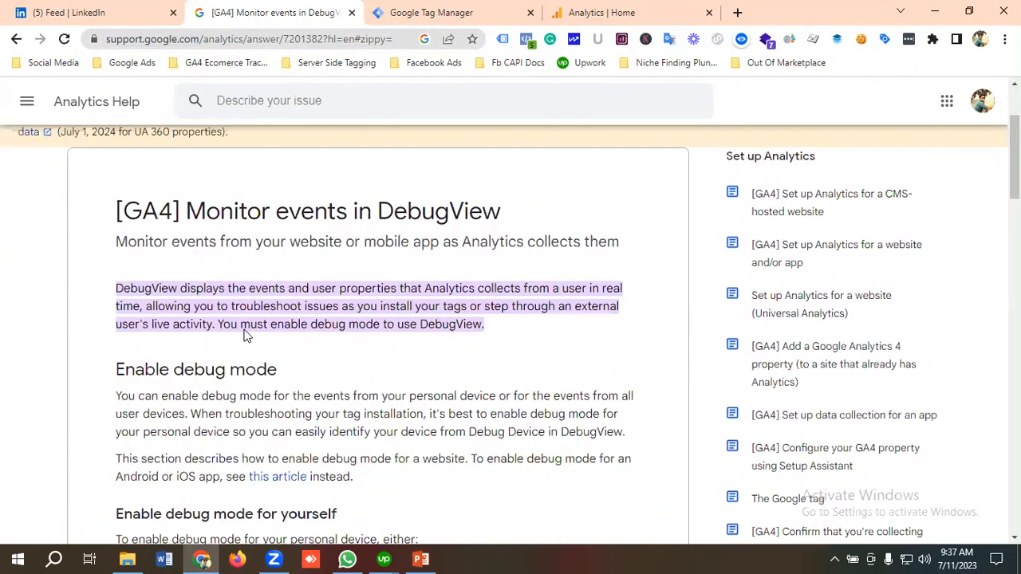
scroll("up", 3)
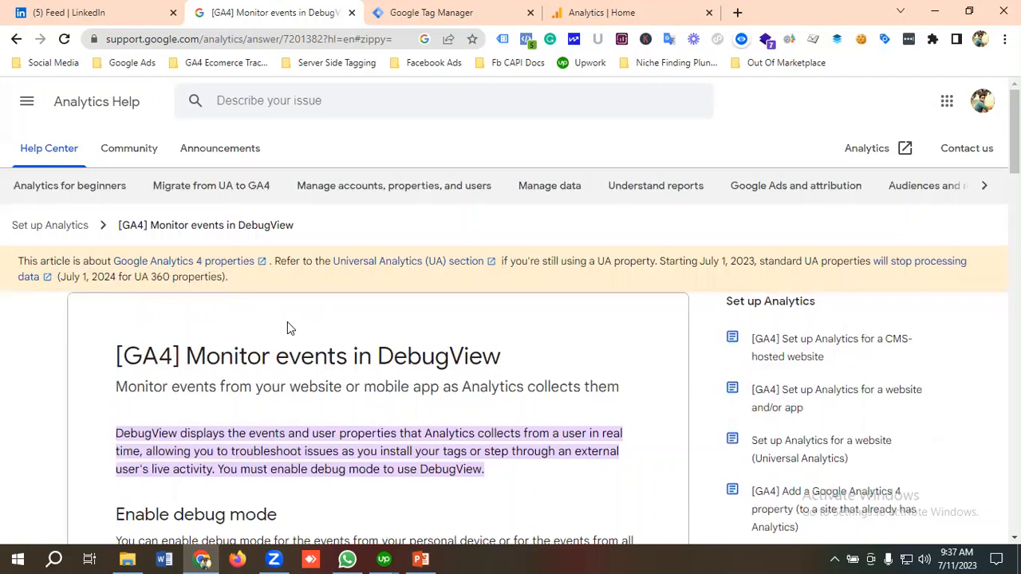
Open DebugView from Admin for the GrowthAspire - GA4 property, then return to Tag Manager
left_click(630, 12)
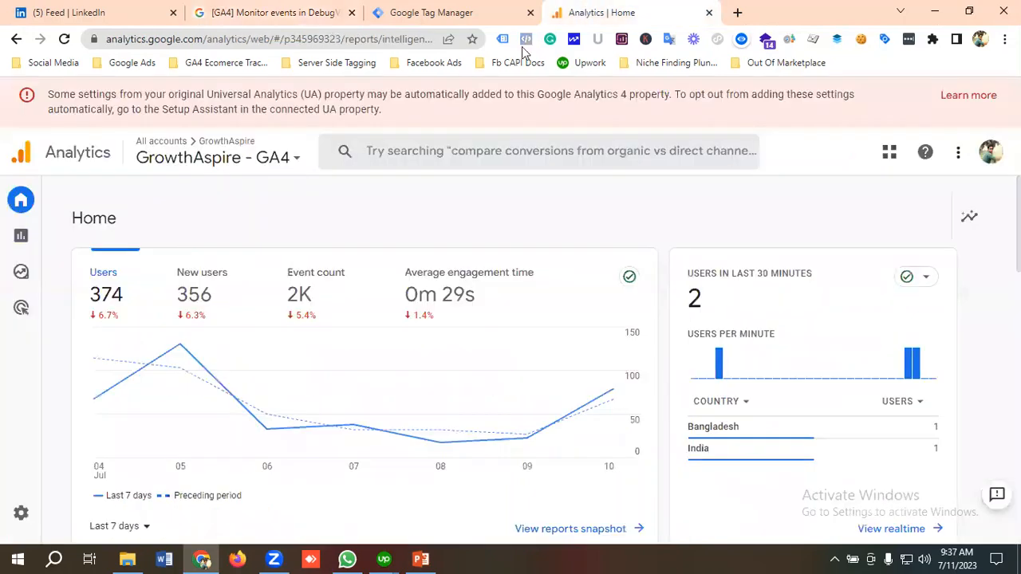
left_click(21, 199)
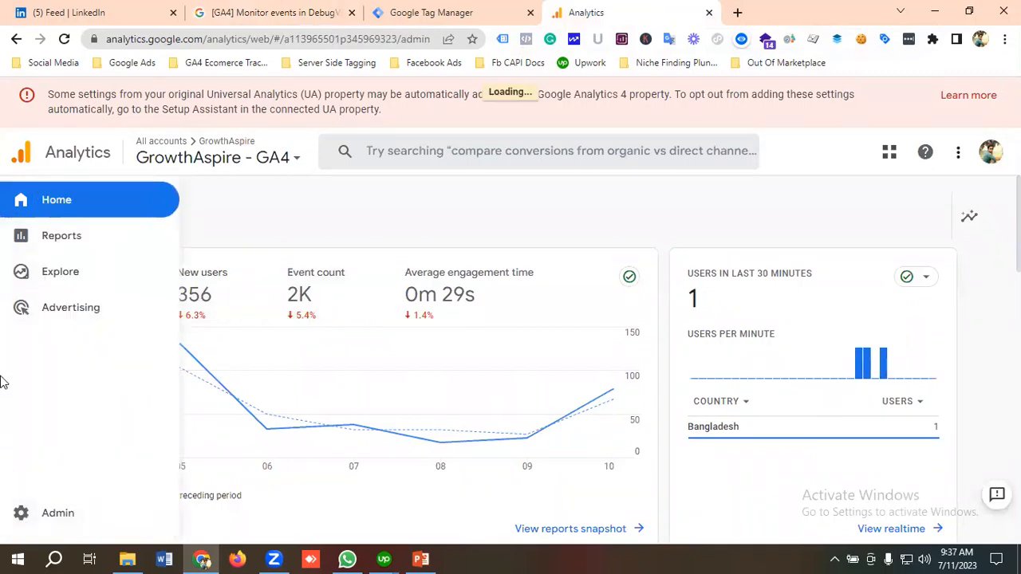
left_click(57, 513)
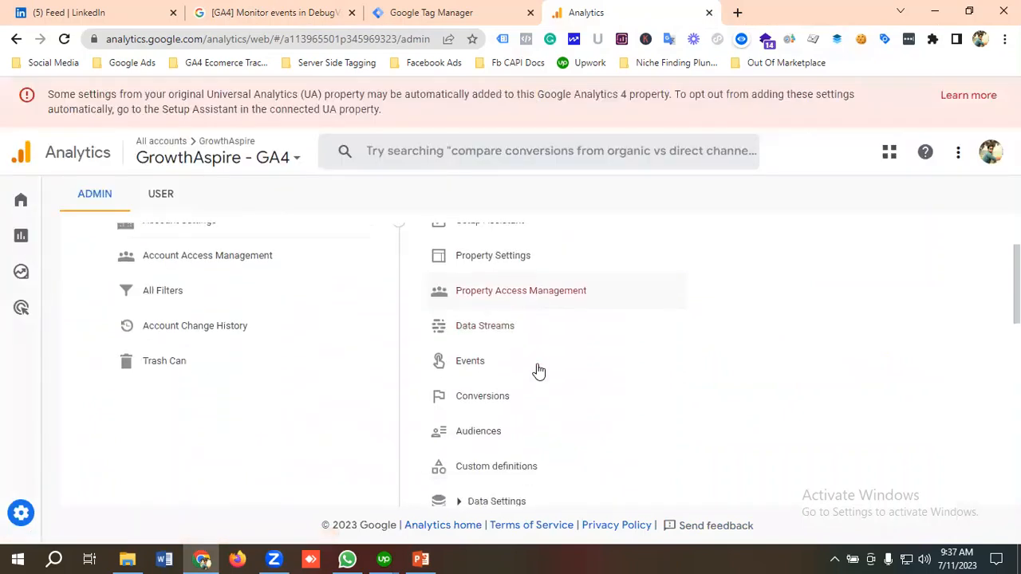
scroll("down", 3)
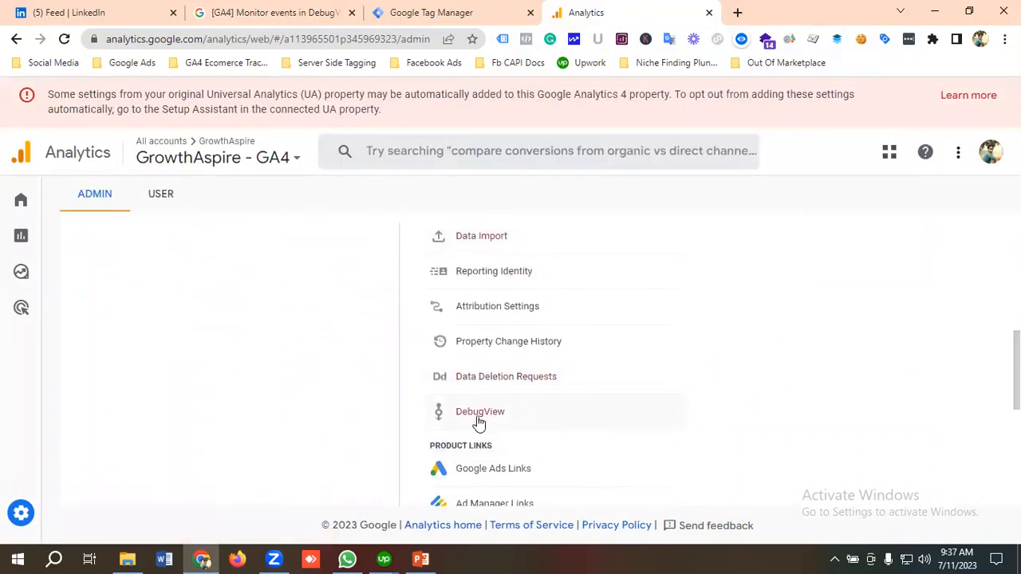
left_click(479, 411)
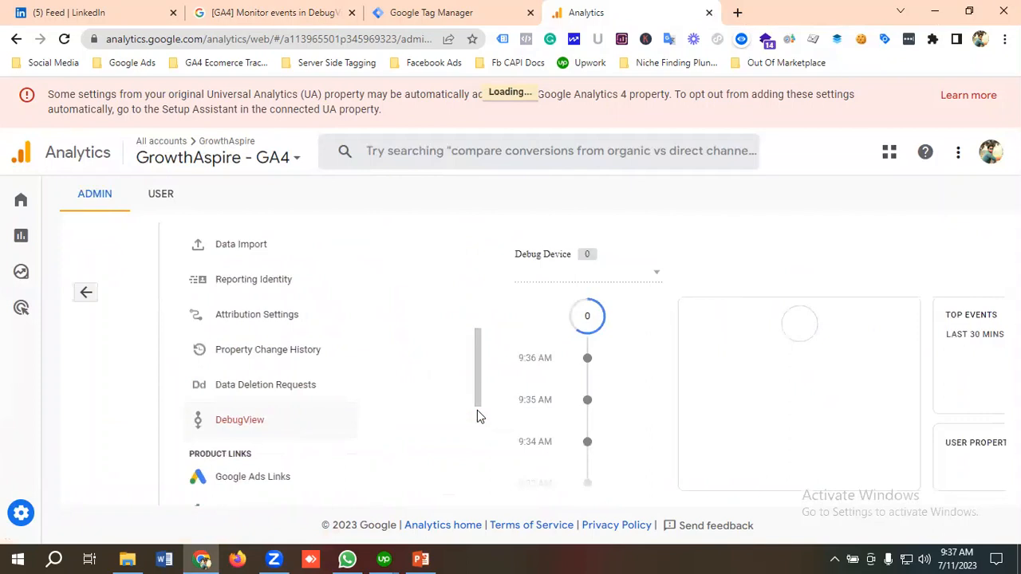
left_click(431, 12)
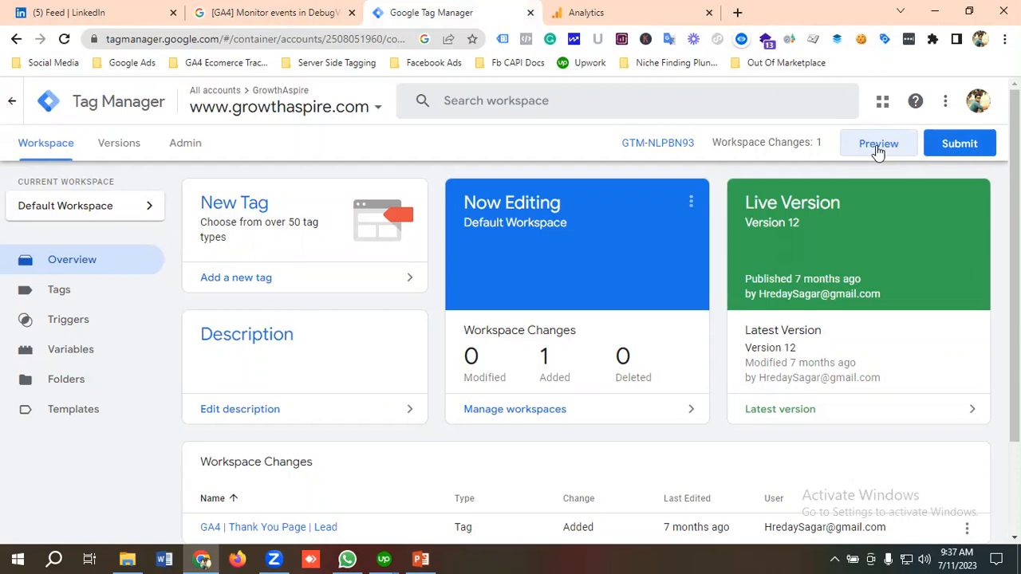
Launch the GTM Preview session and connect Tag Assistant to growthaspire.com
left_click(878, 143)
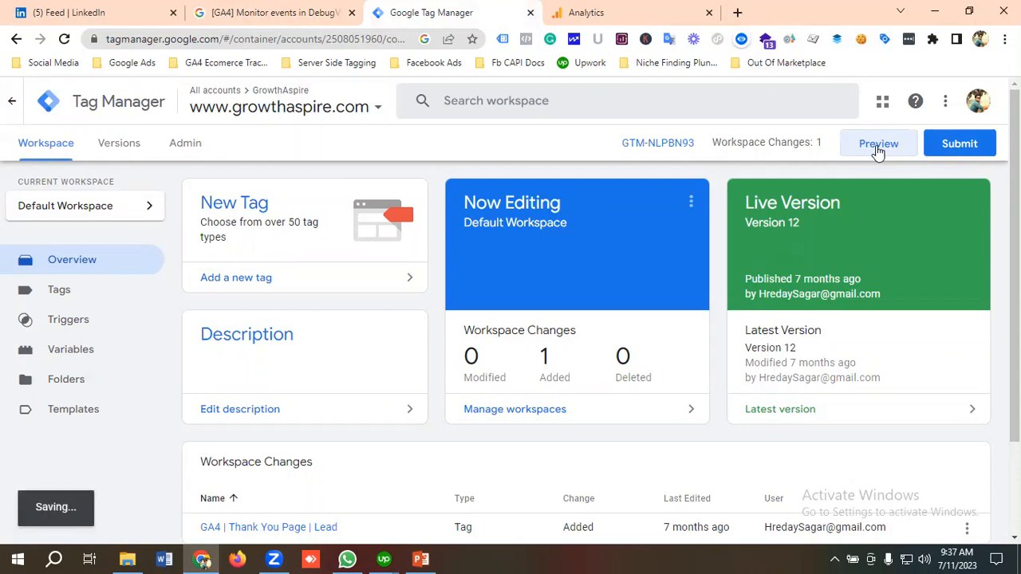
left_click(878, 144)
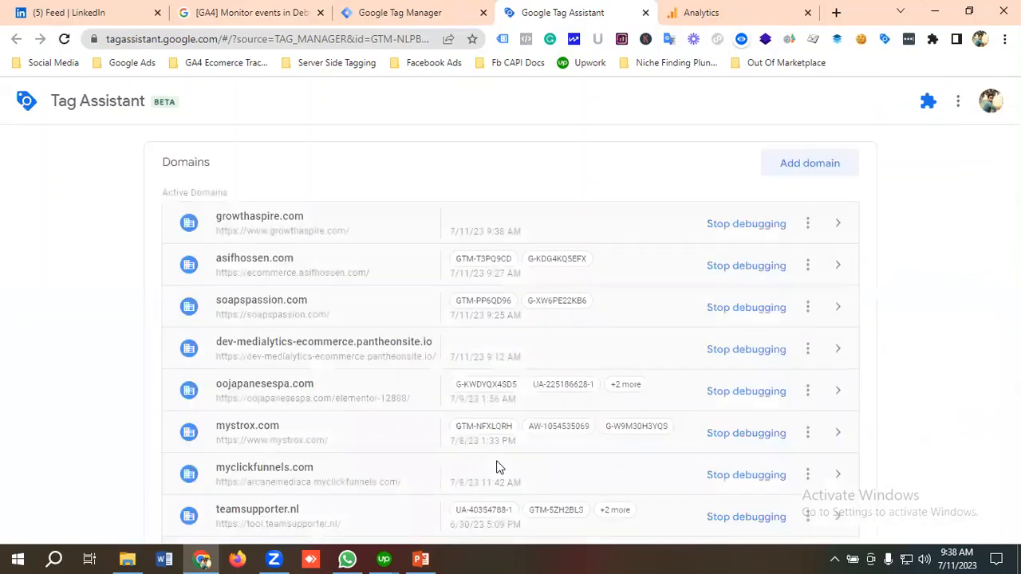
left_click(838, 224)
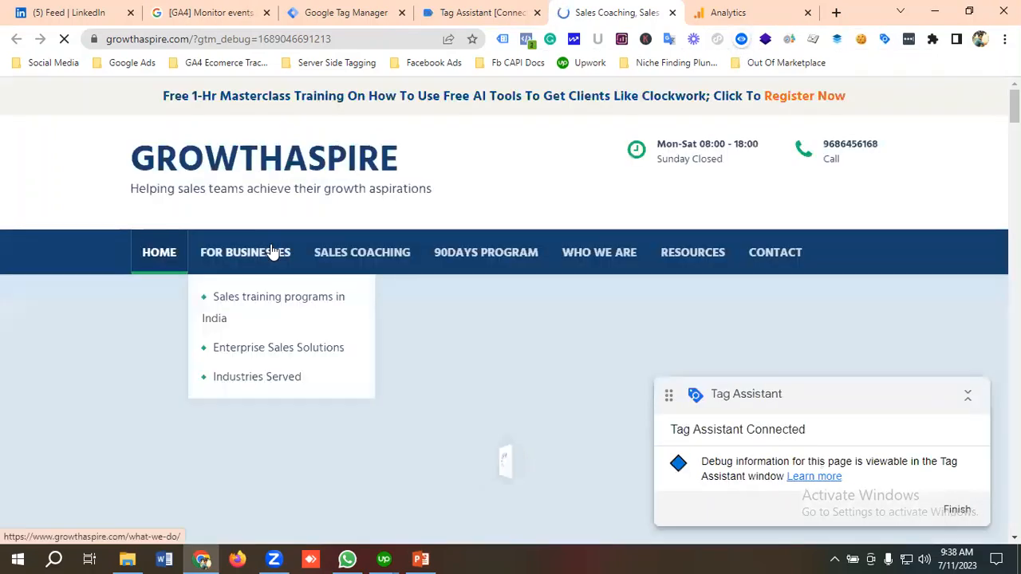
Check DebugView for the homepage page_view, dismiss the site popup, and go to Contact
left_click(727, 12)
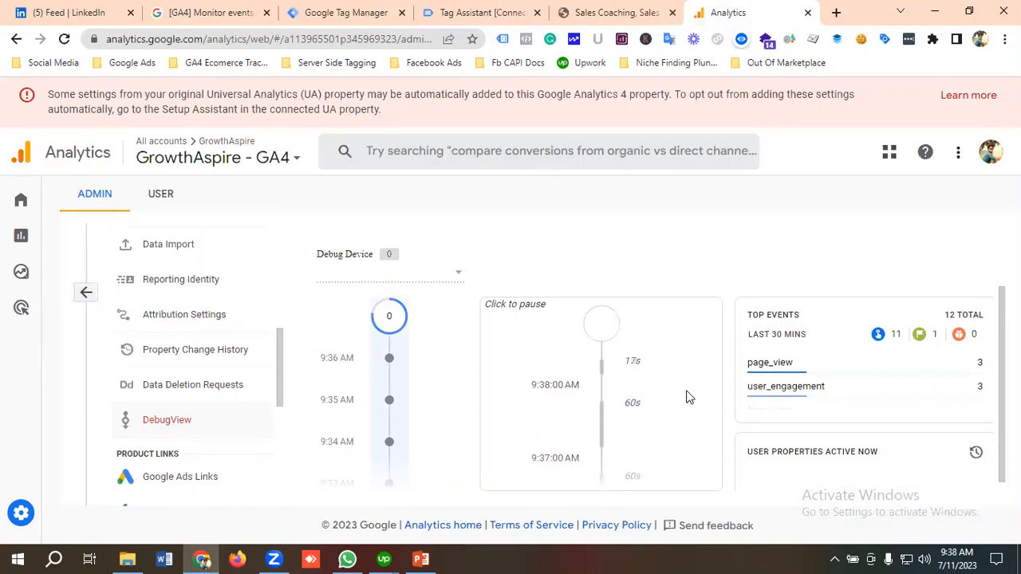
mouse_move(683, 285)
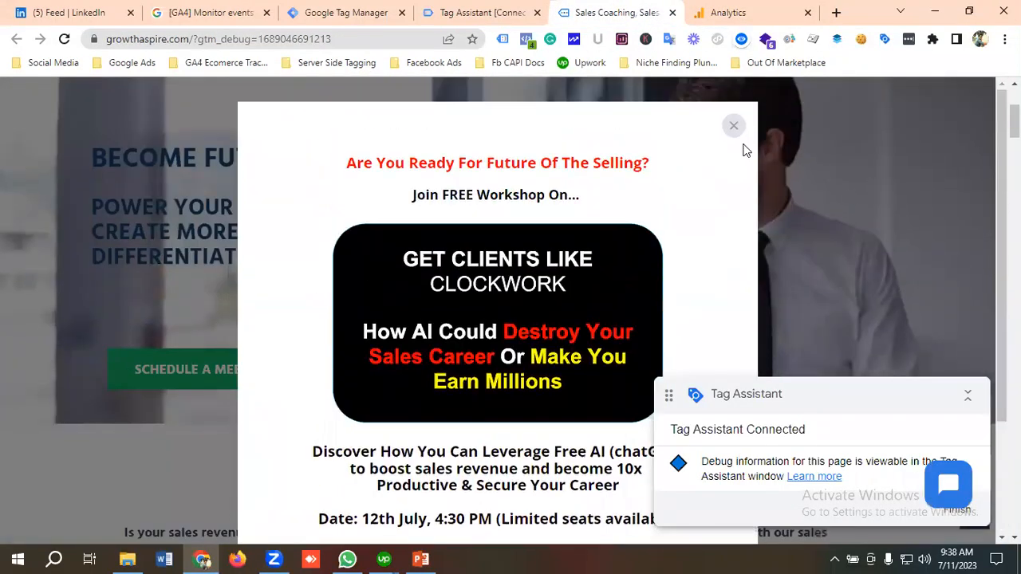
left_click(750, 12)
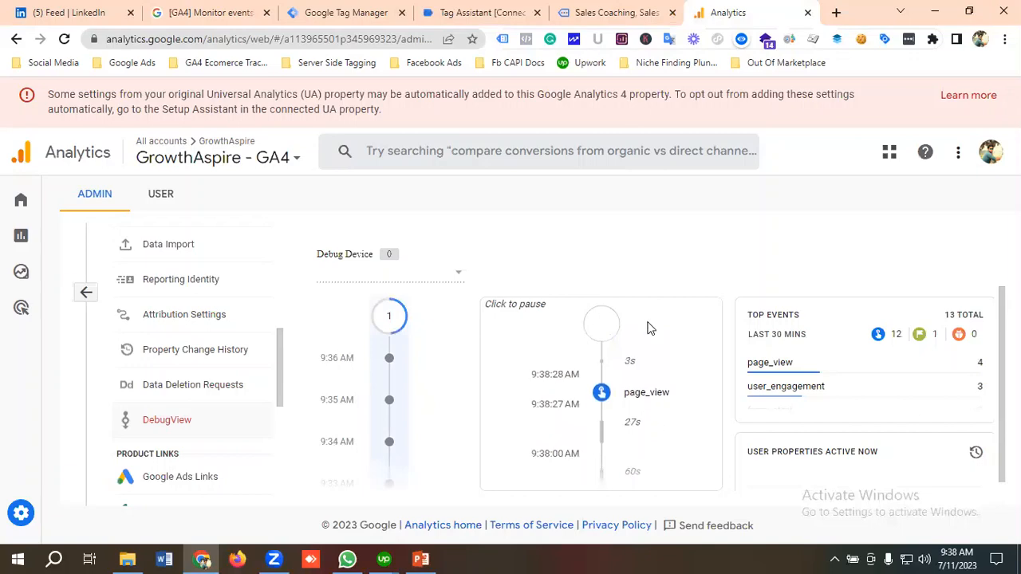
left_click(614, 13)
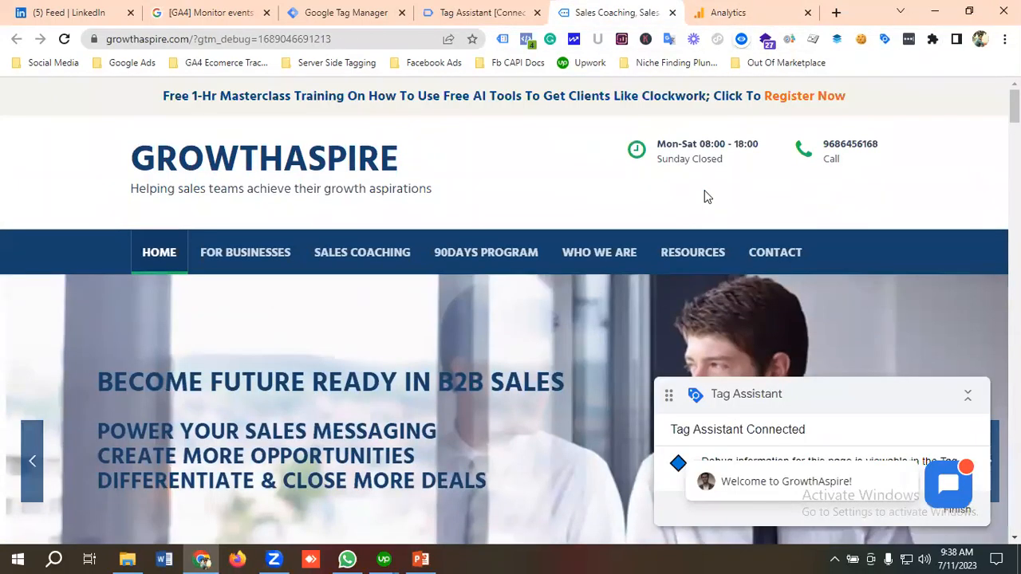
mouse_move(558, 203)
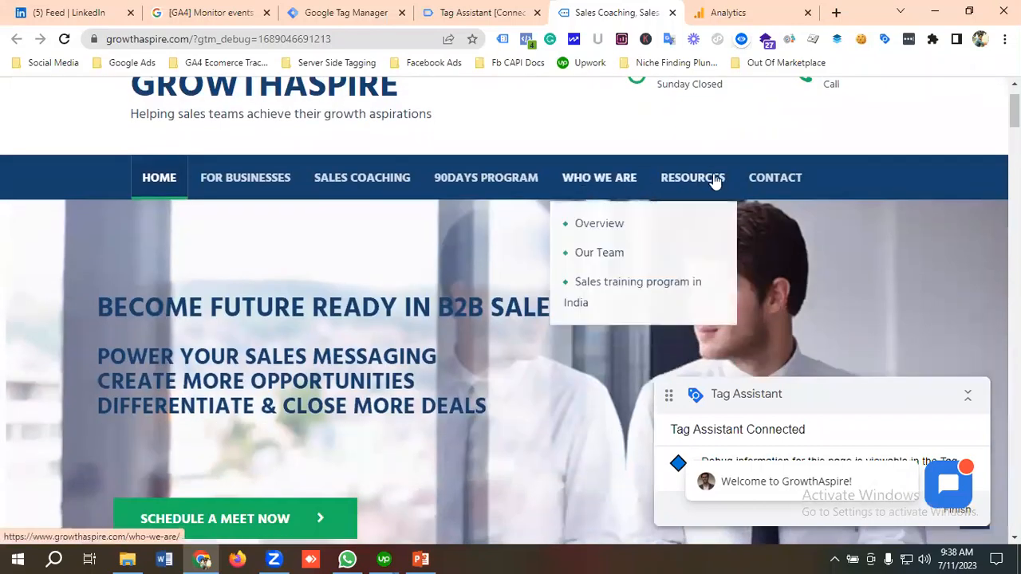
left_click(774, 177)
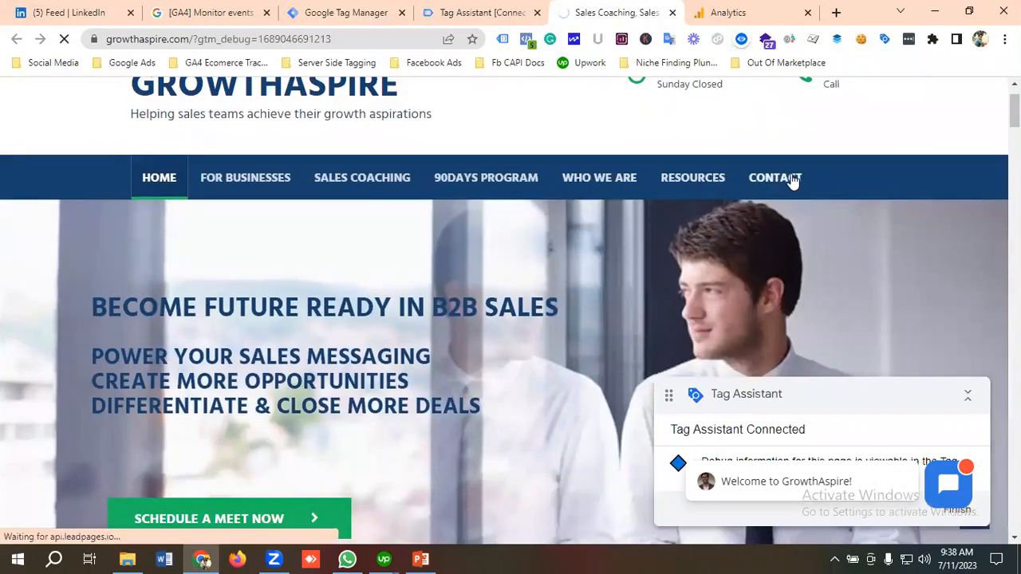
Autofill name, email and phone and enter subject 'Demo Conversion Tracking' in the contact form
left_click(775, 177)
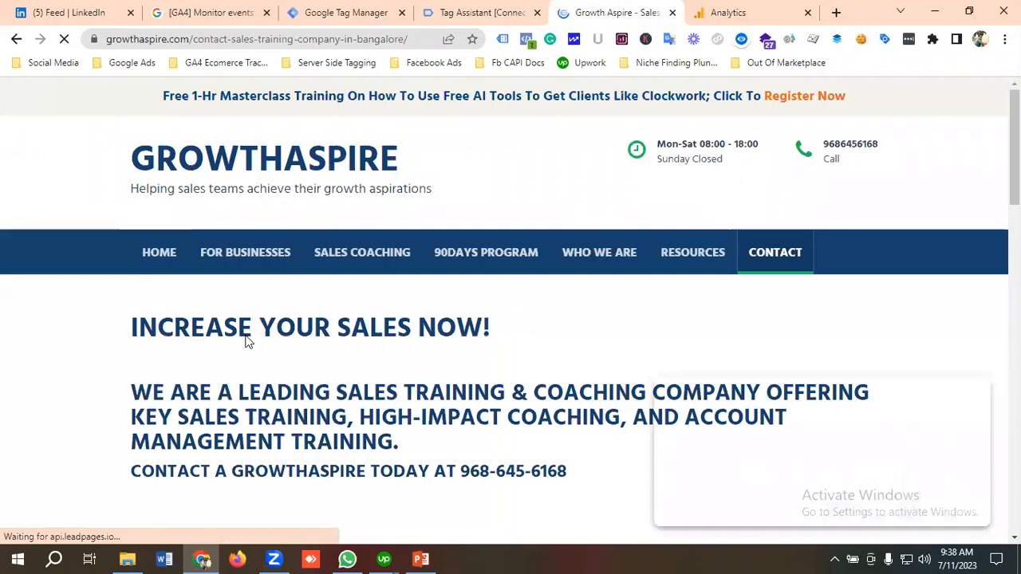
scroll("down", 3)
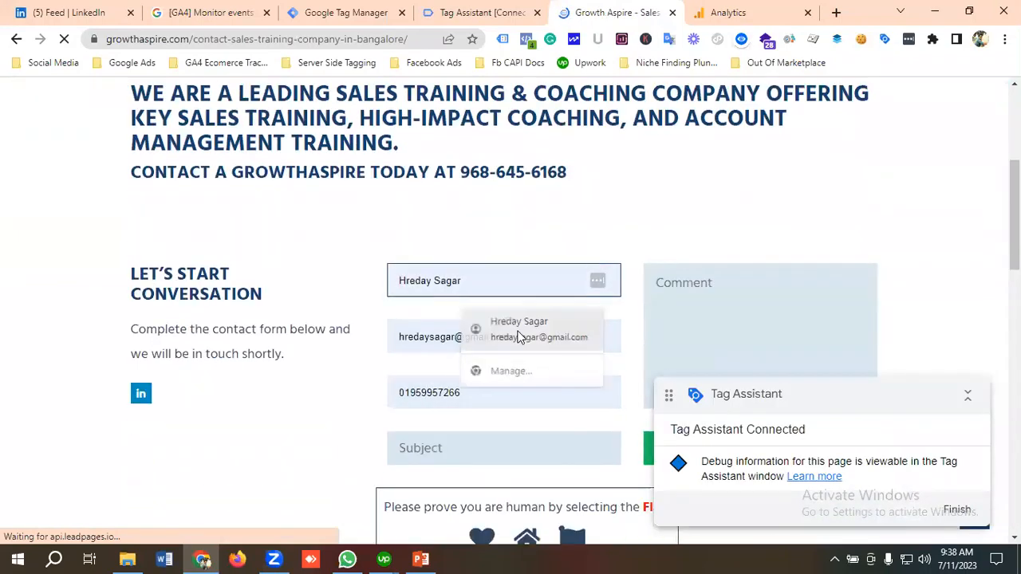
left_click(539, 329)
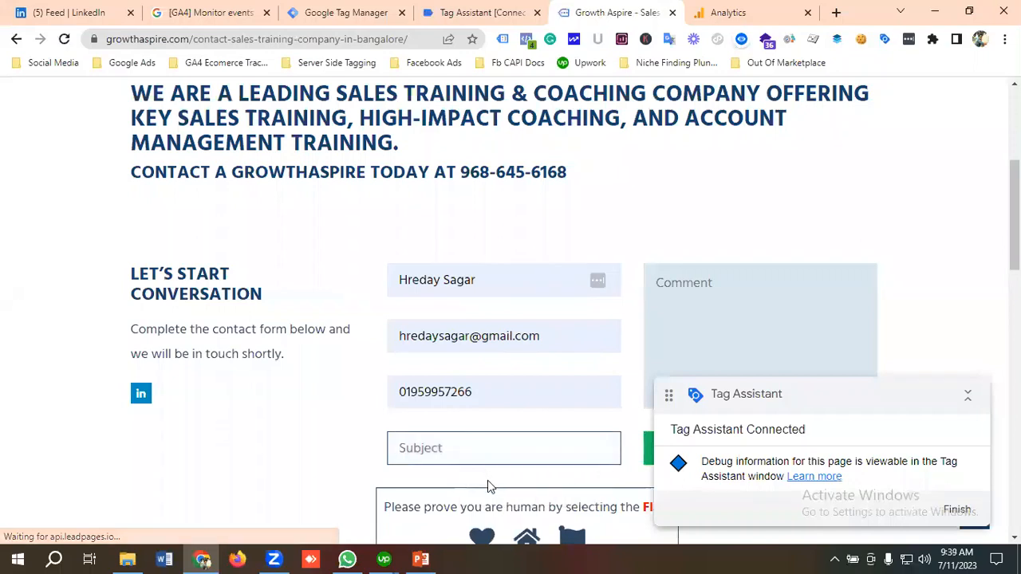
type("Demo Conversion Tracking")
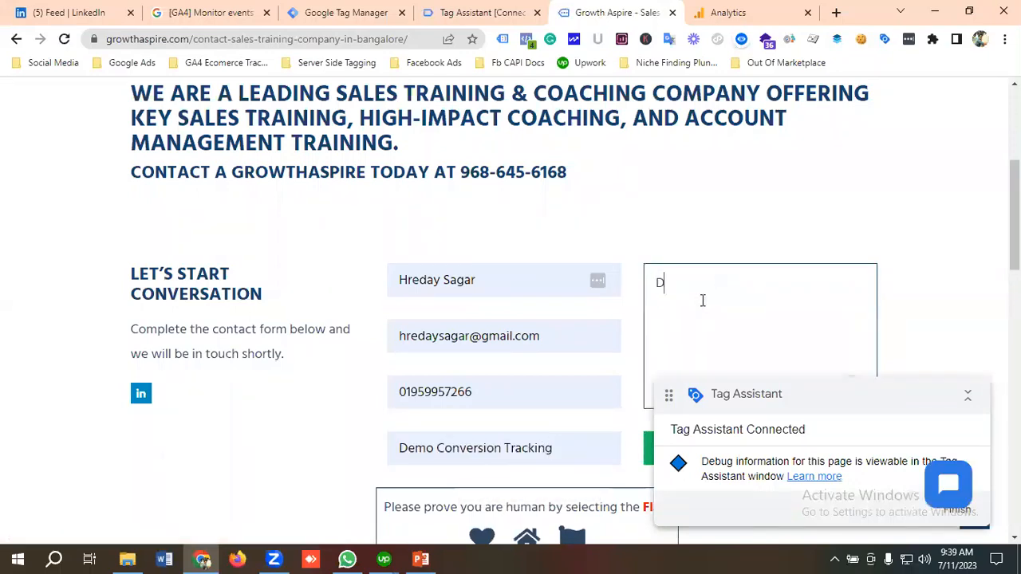
type("emo")
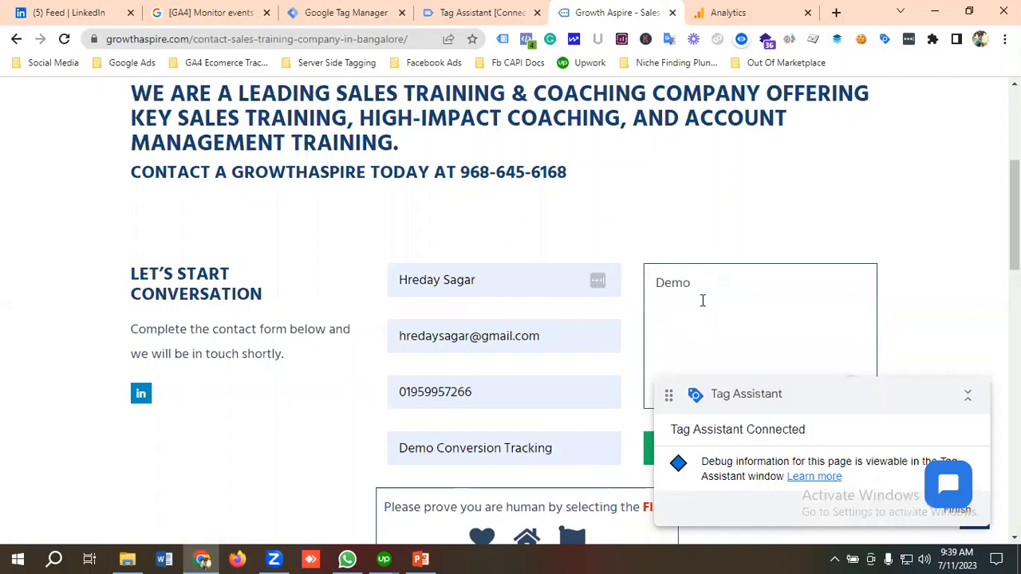
Submit the contact form and check GA4 DebugView for the generate_lead event
scroll("down", 3)
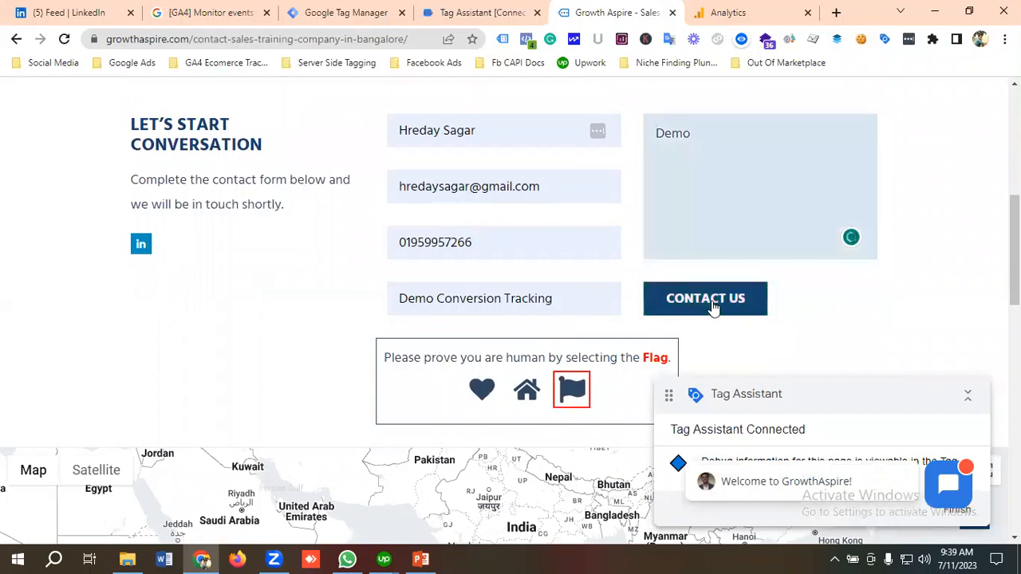
left_click(705, 297)
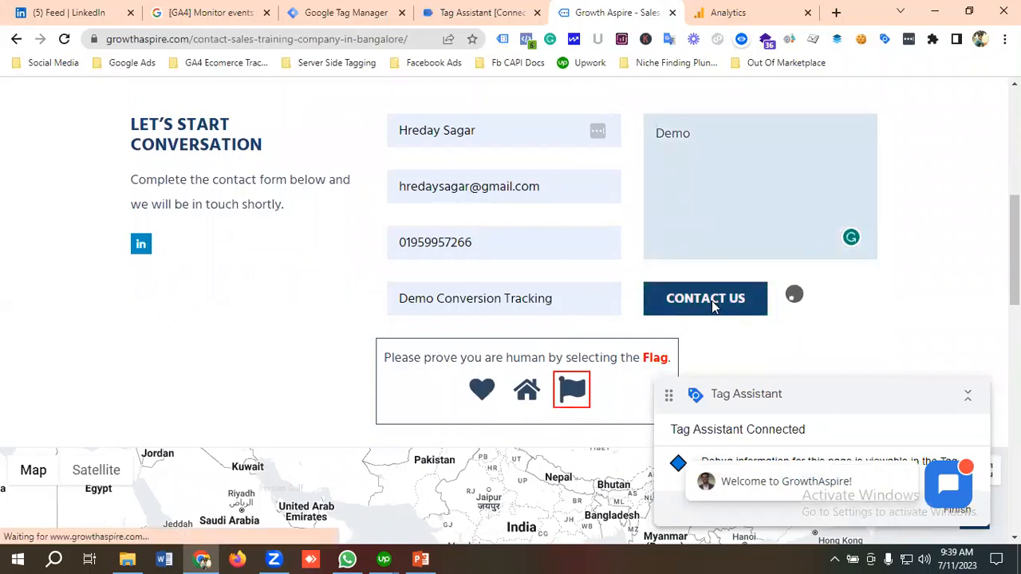
left_click(705, 298)
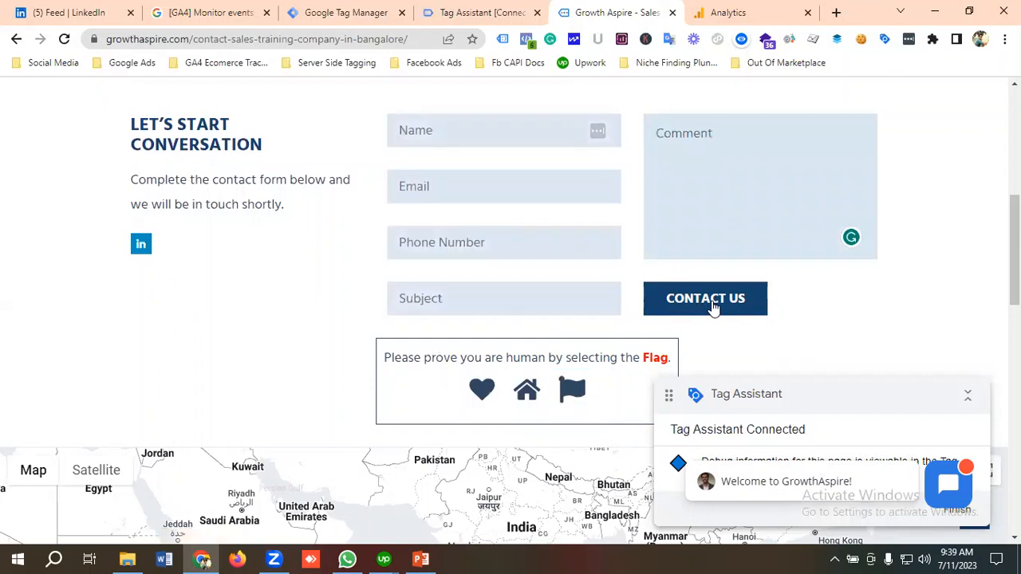
left_click(705, 297)
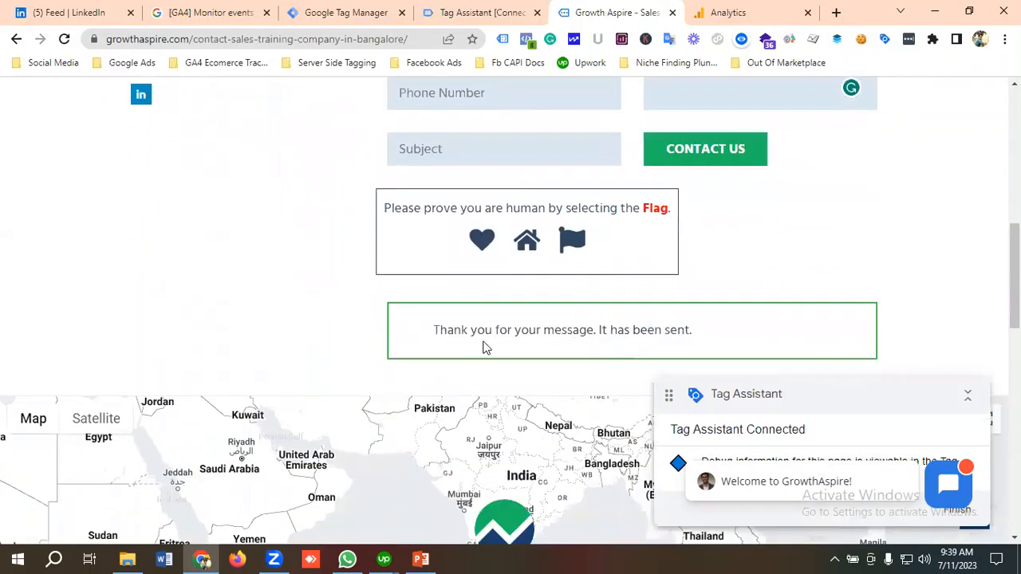
mouse_move(624, 348)
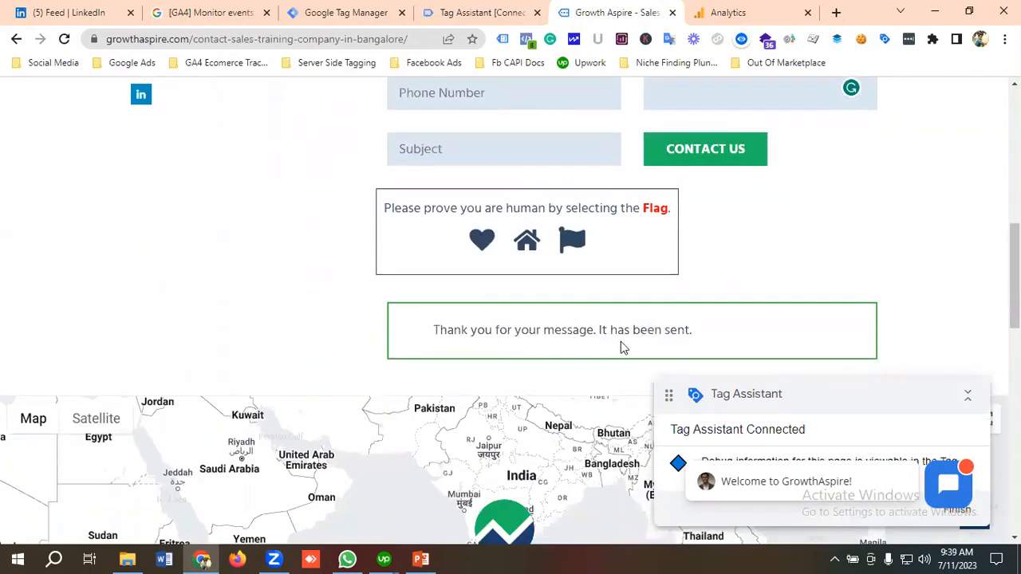
left_click(726, 13)
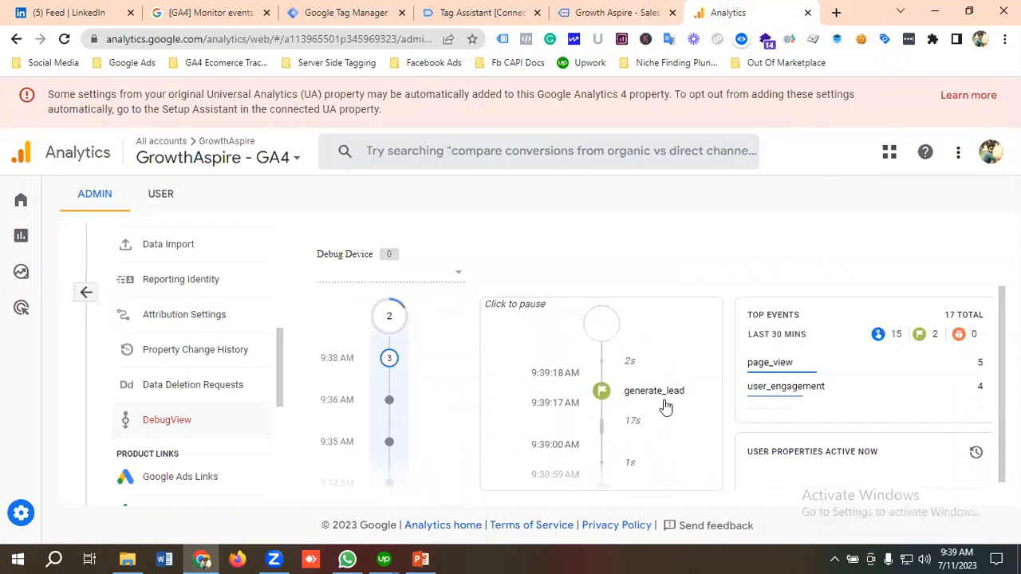
mouse_move(694, 438)
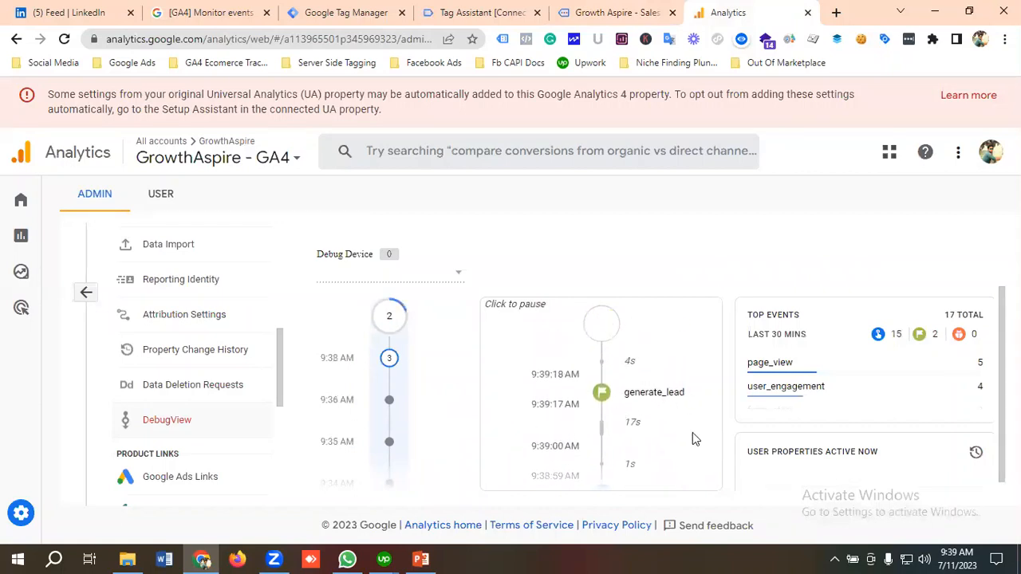